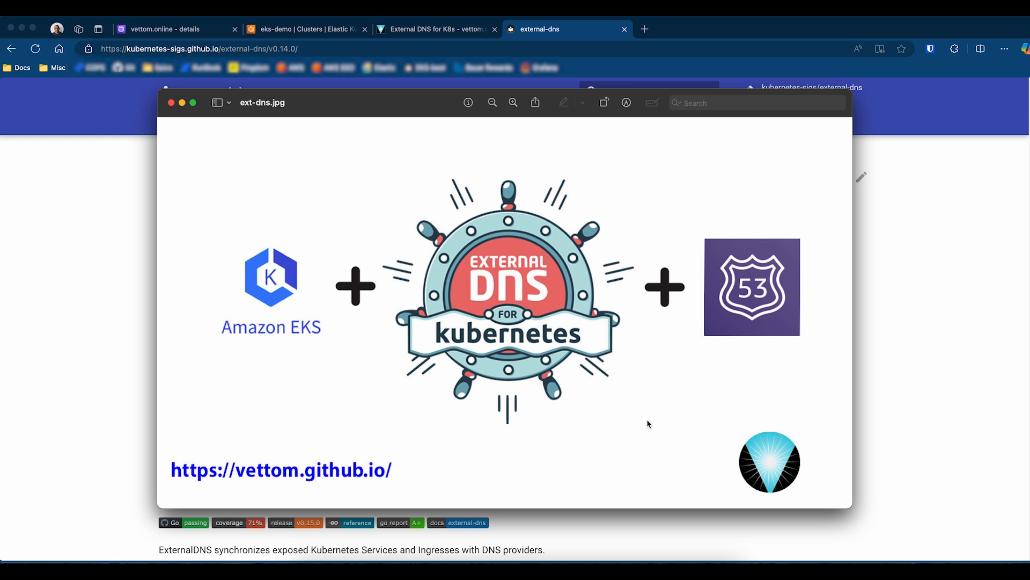
# Review the vettom.online hosted zone records, then switch to the eks-demo cluster overview.
pyautogui.click(174, 29)
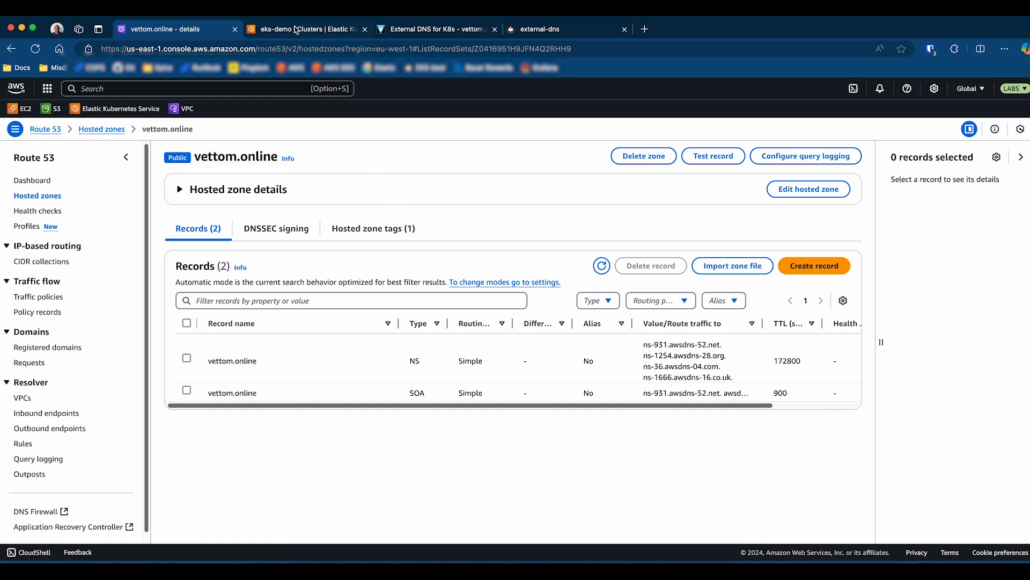
pyautogui.click(304, 28)
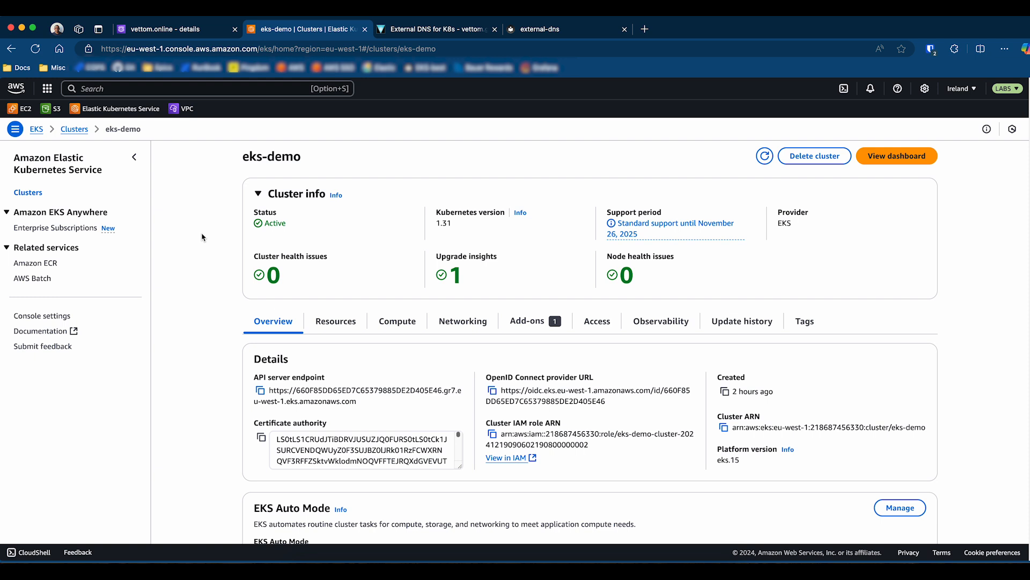
pyautogui.moveTo(420, 72)
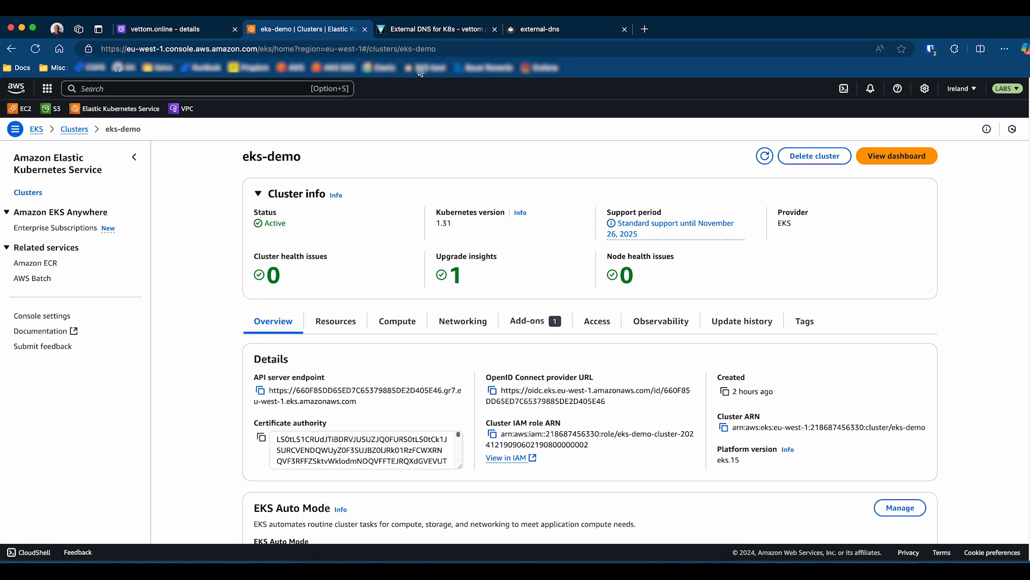
pyautogui.moveTo(631, 355)
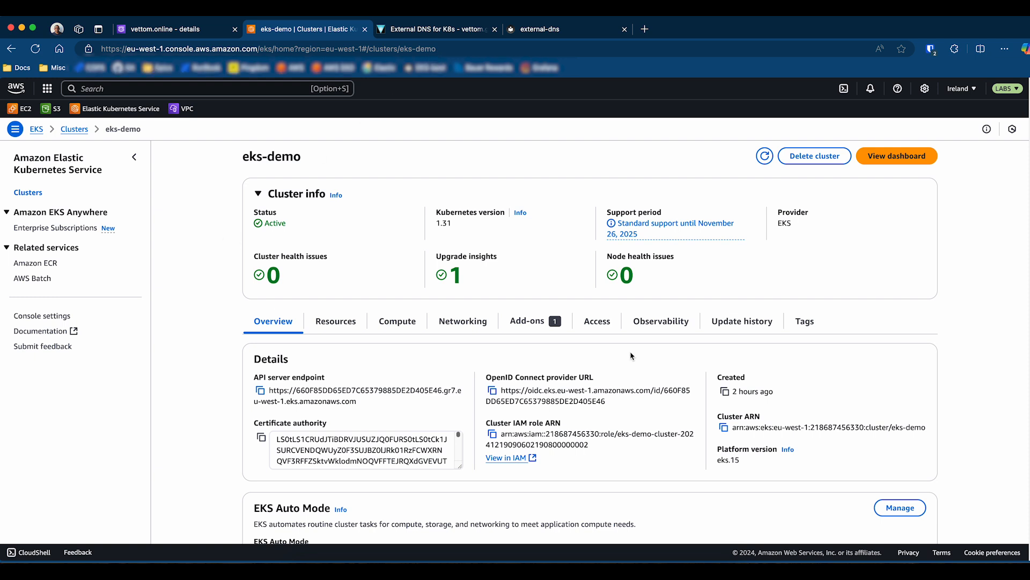
# Bring the External DNS for K8s article's IAM policy and pod identity section into view.
pyautogui.click(435, 29)
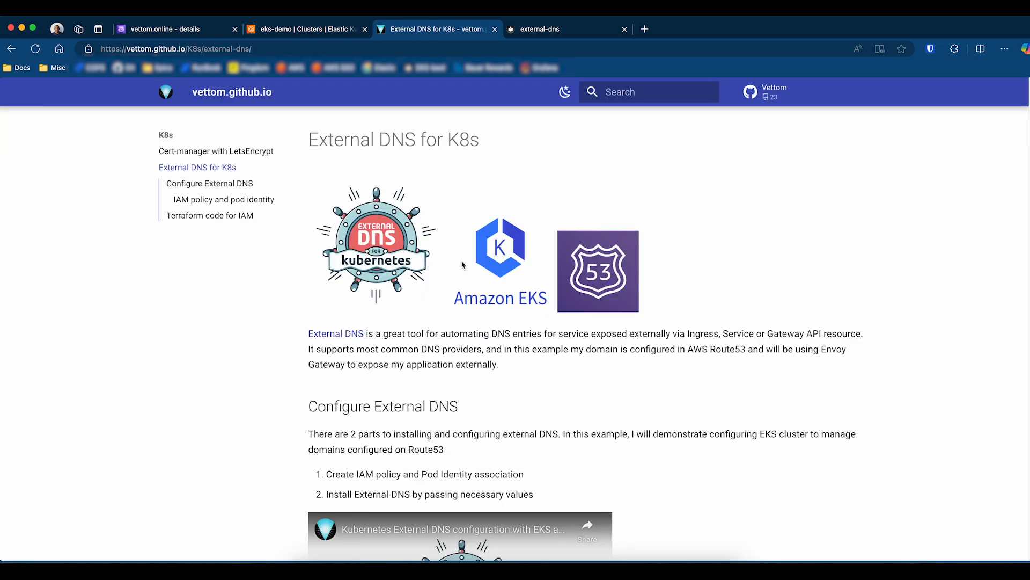
pyautogui.scroll(-3)
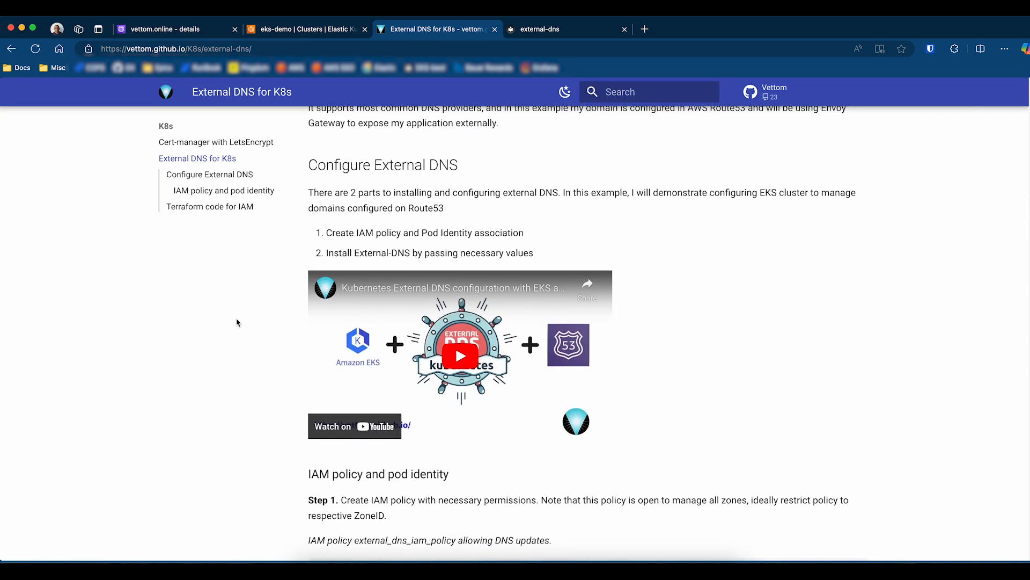
pyautogui.scroll(-3)
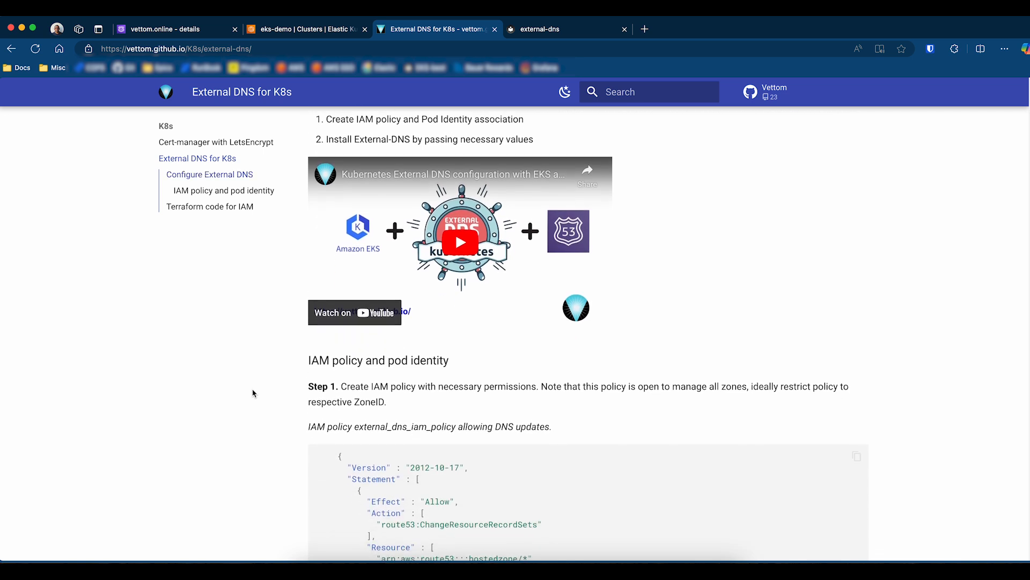
pyautogui.scroll(-3)
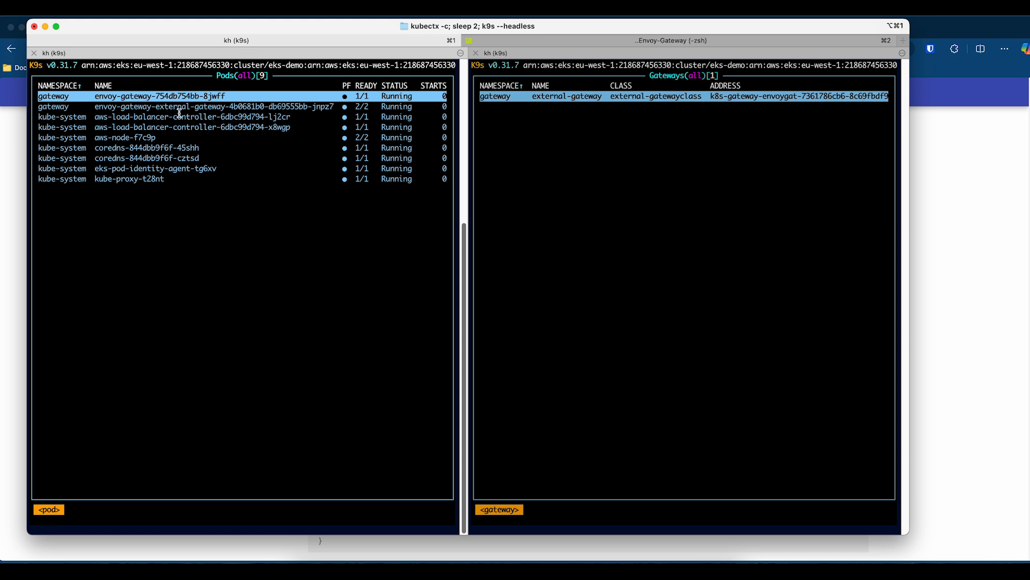
pyautogui.moveTo(99, 169)
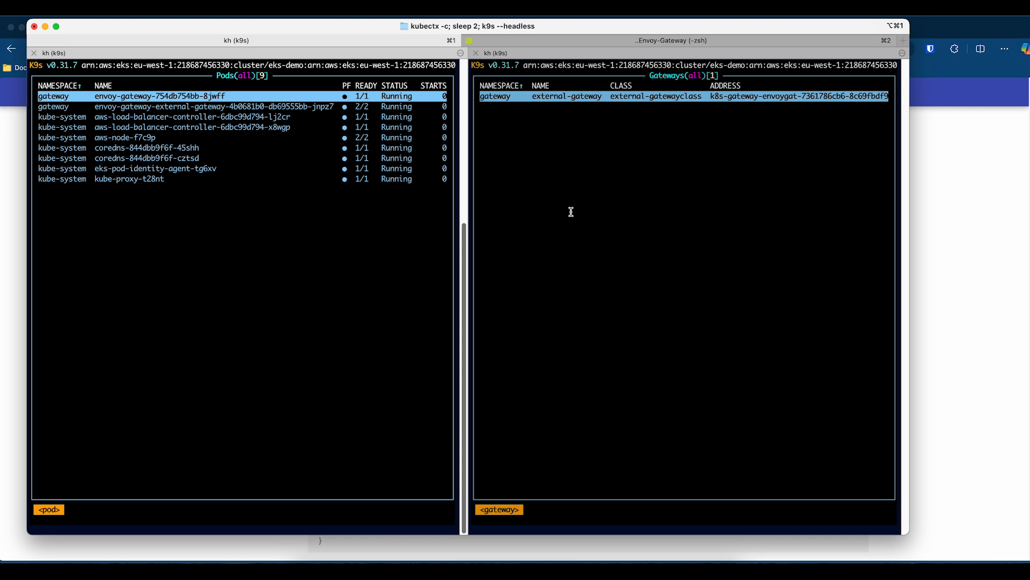
pyautogui.moveTo(506, 284)
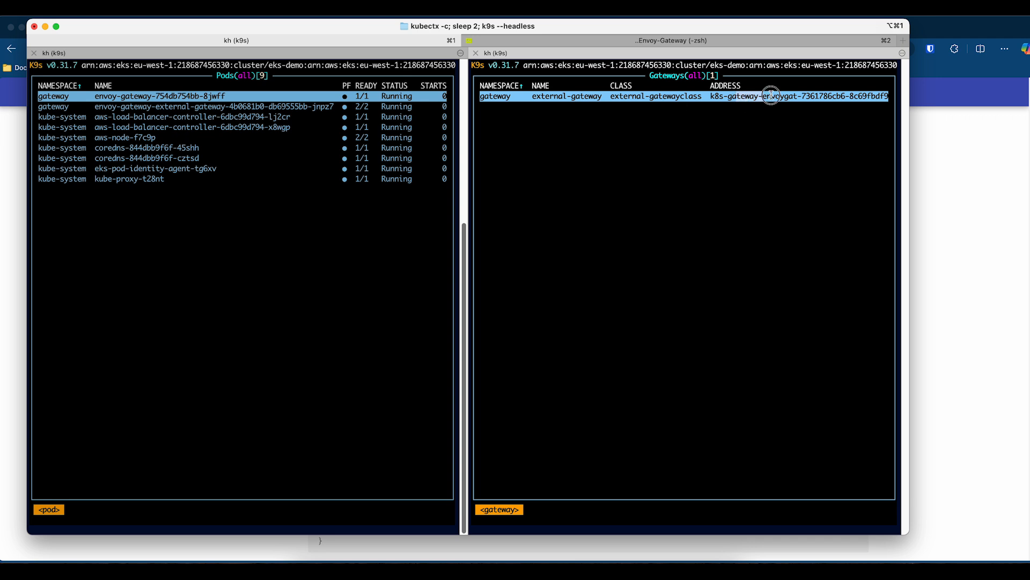
pyautogui.moveTo(472, 323)
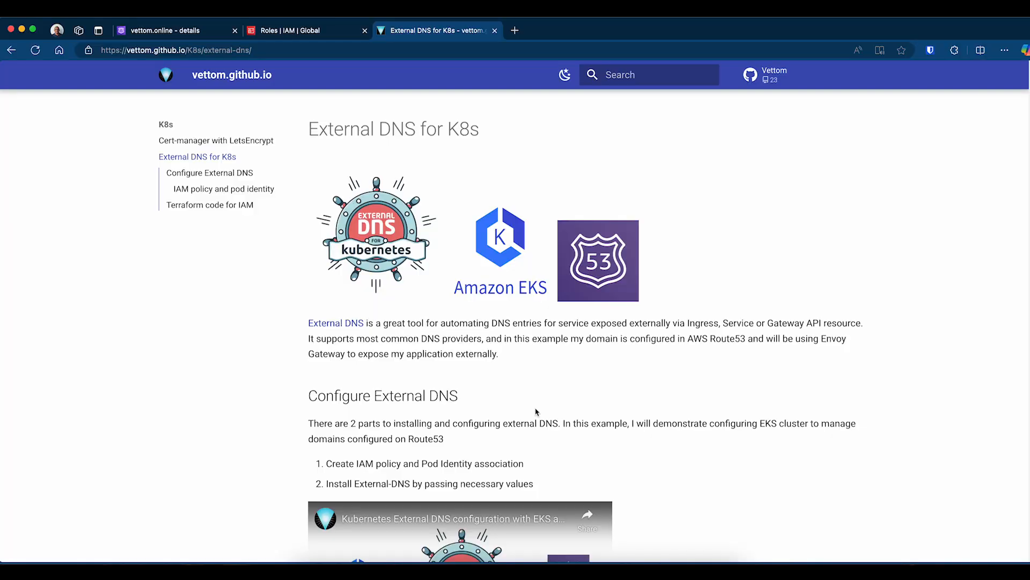
pyautogui.moveTo(490, 419)
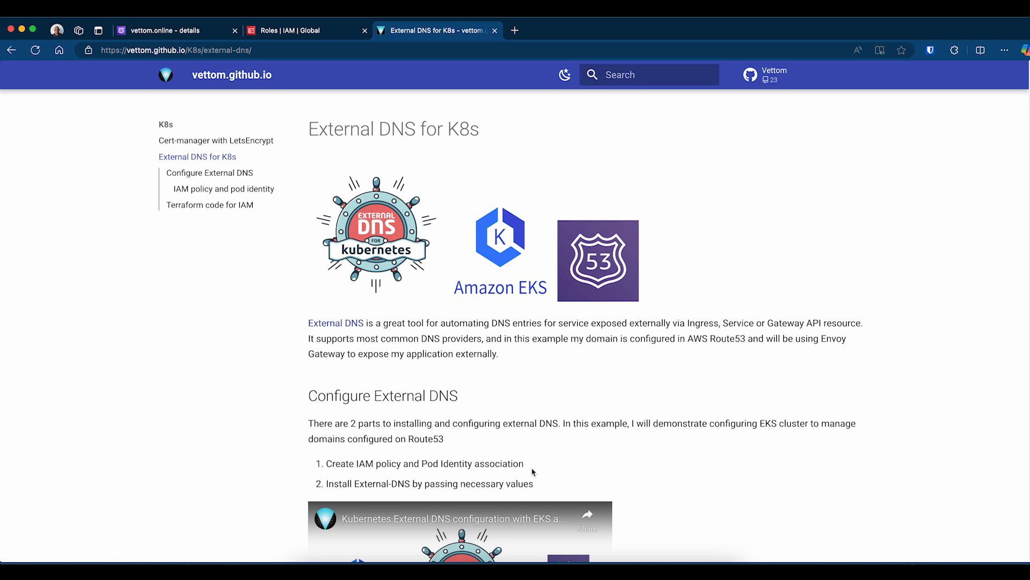
pyautogui.moveTo(324, 474)
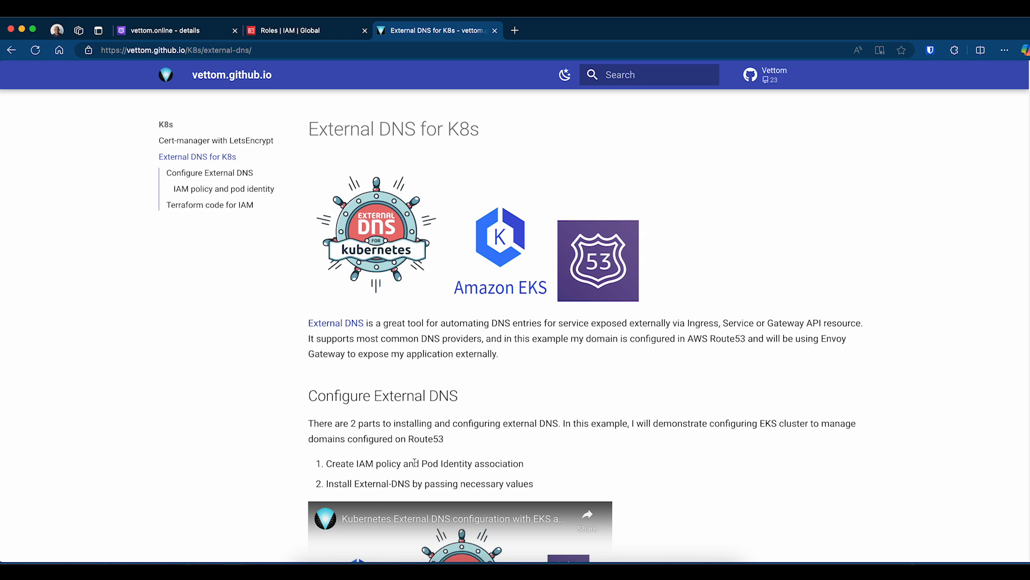
pyautogui.moveTo(408, 453)
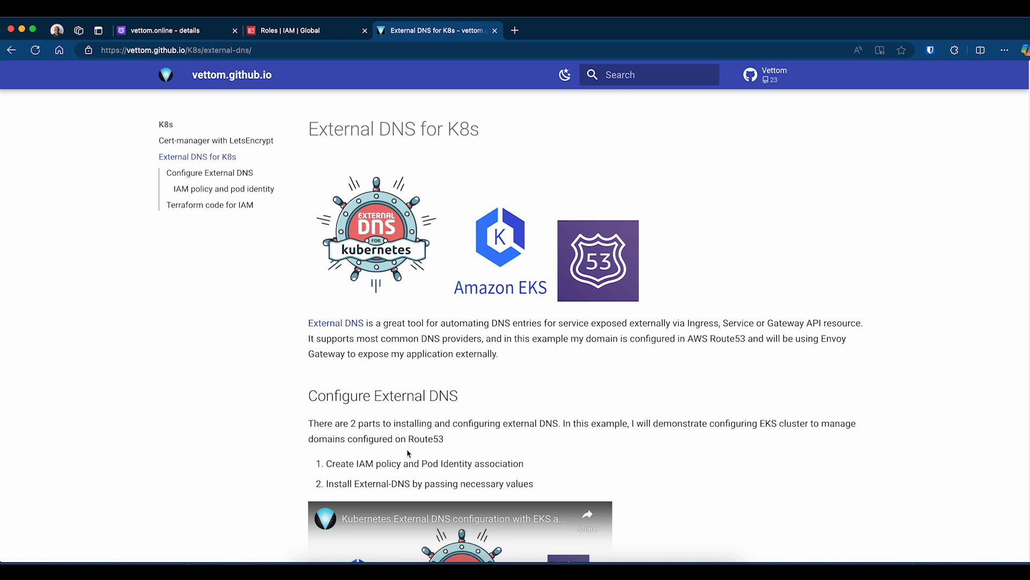
pyautogui.moveTo(544, 462)
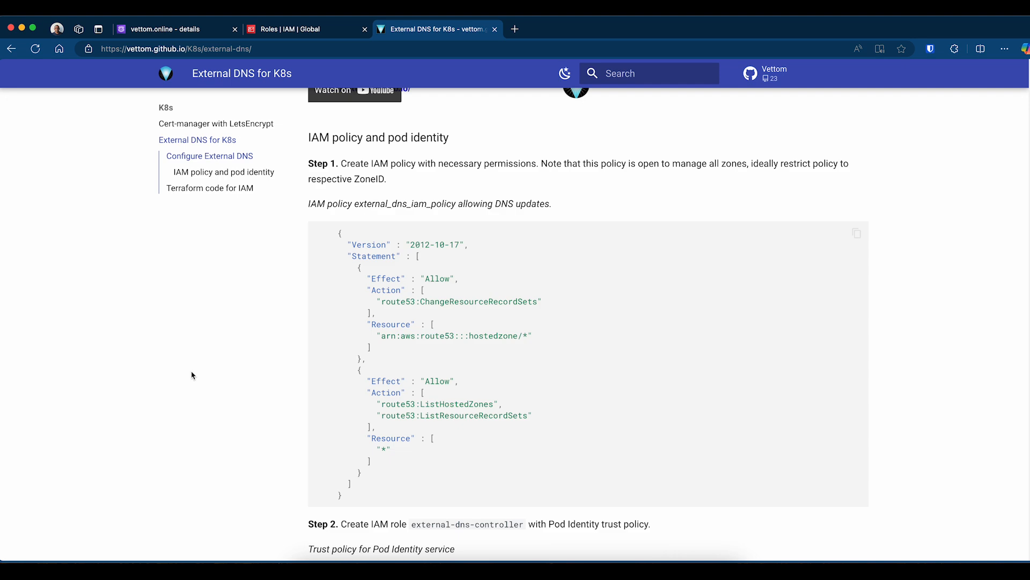
pyautogui.moveTo(336, 264)
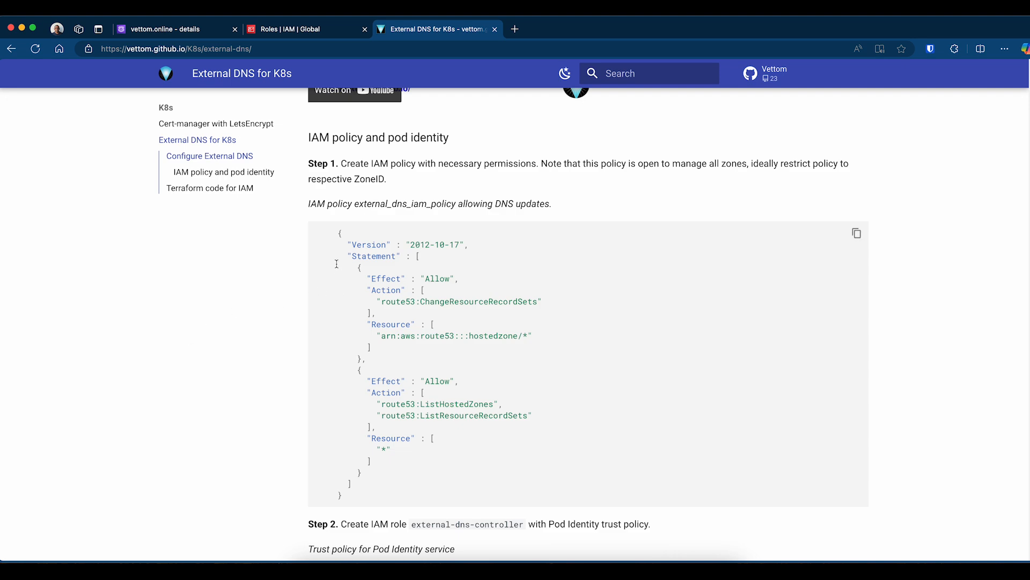
pyautogui.moveTo(433, 349)
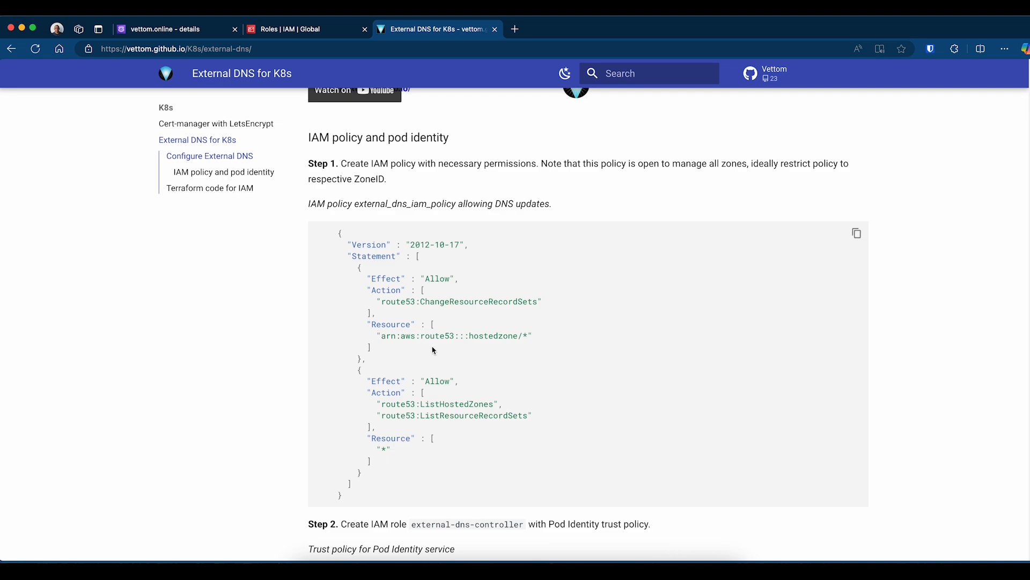
pyautogui.moveTo(561, 375)
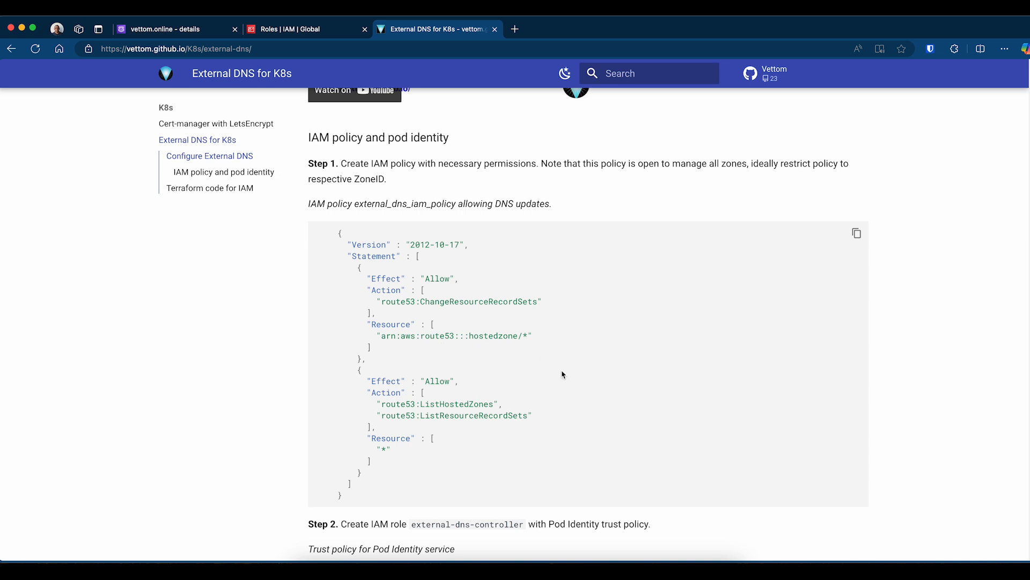
# Scroll through the Step 1 Route53 IAM policy JSON down to the Step 2 Pod Identity trust policy.
pyautogui.scroll(-3)
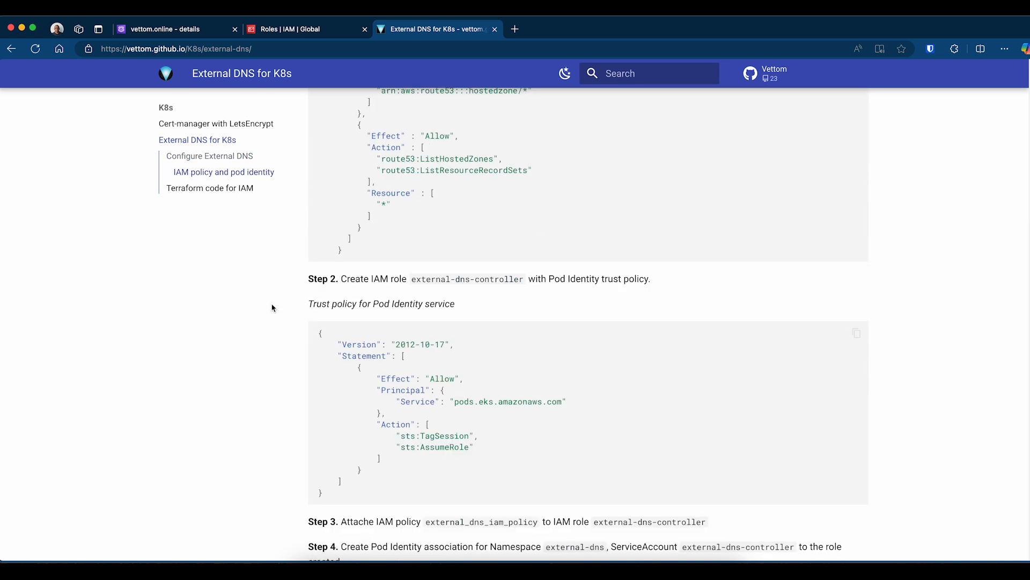
pyautogui.moveTo(409, 294)
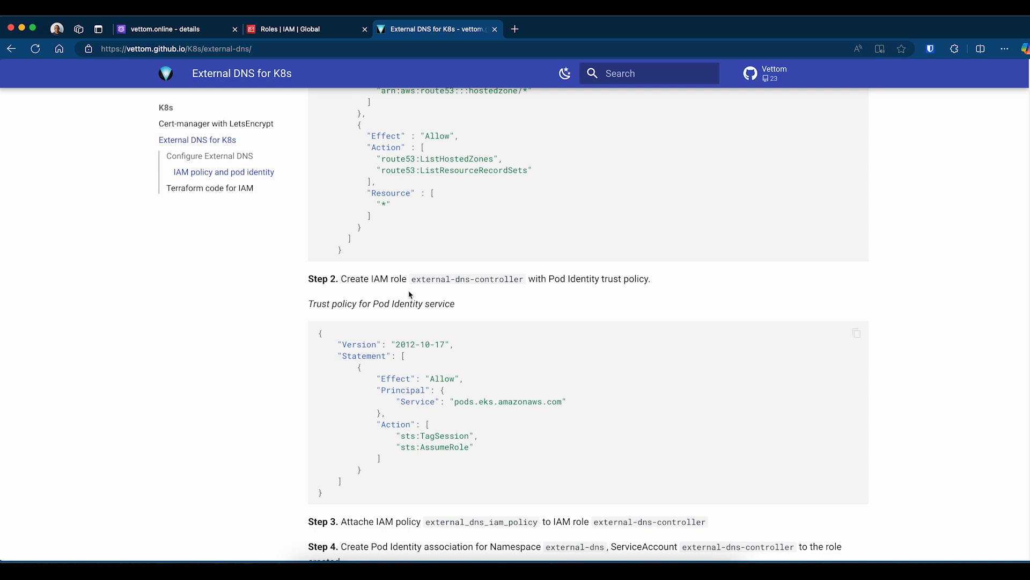
pyautogui.moveTo(525, 284)
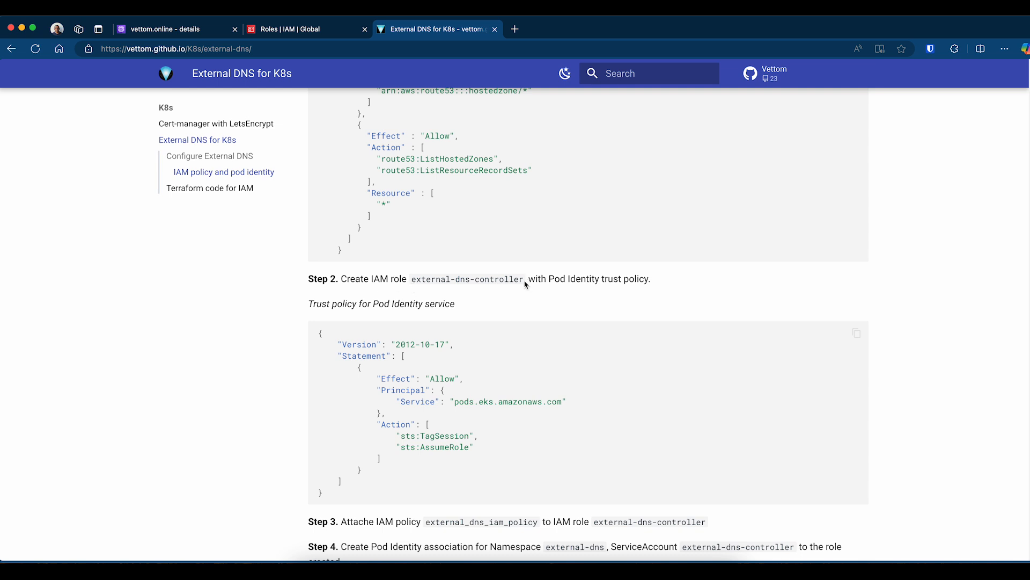
pyautogui.moveTo(227, 302)
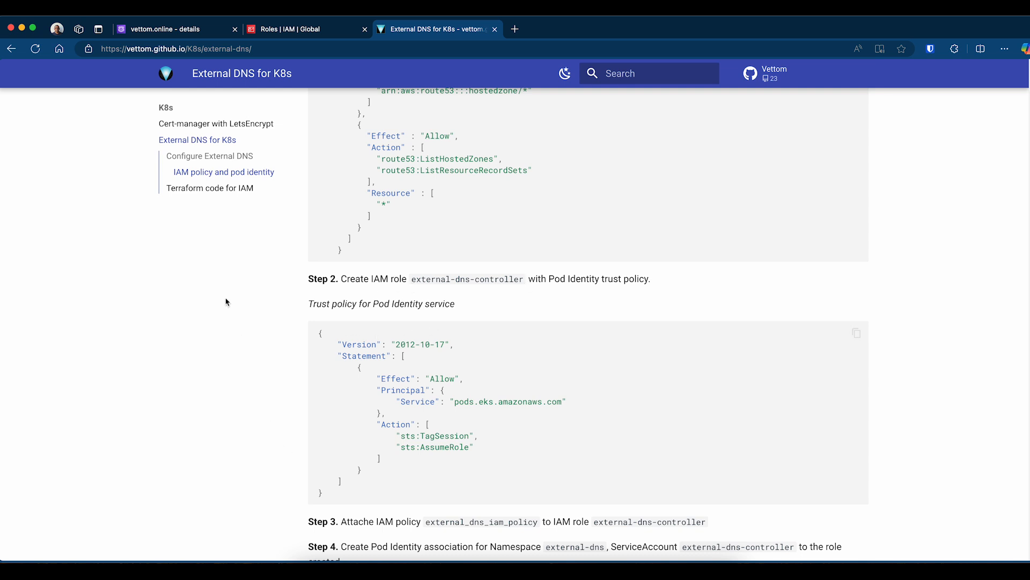
pyautogui.moveTo(469, 381)
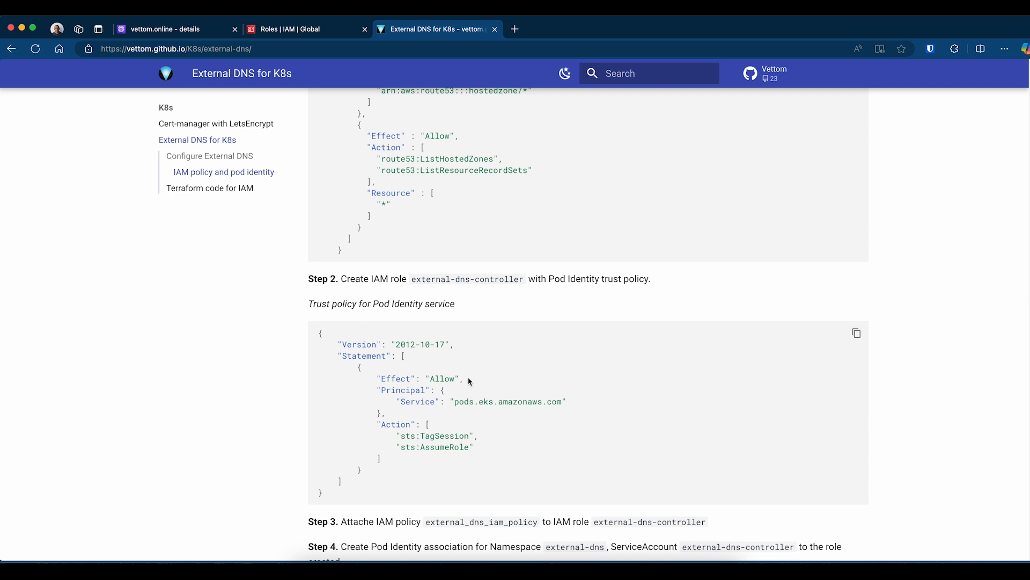
pyautogui.moveTo(403, 412)
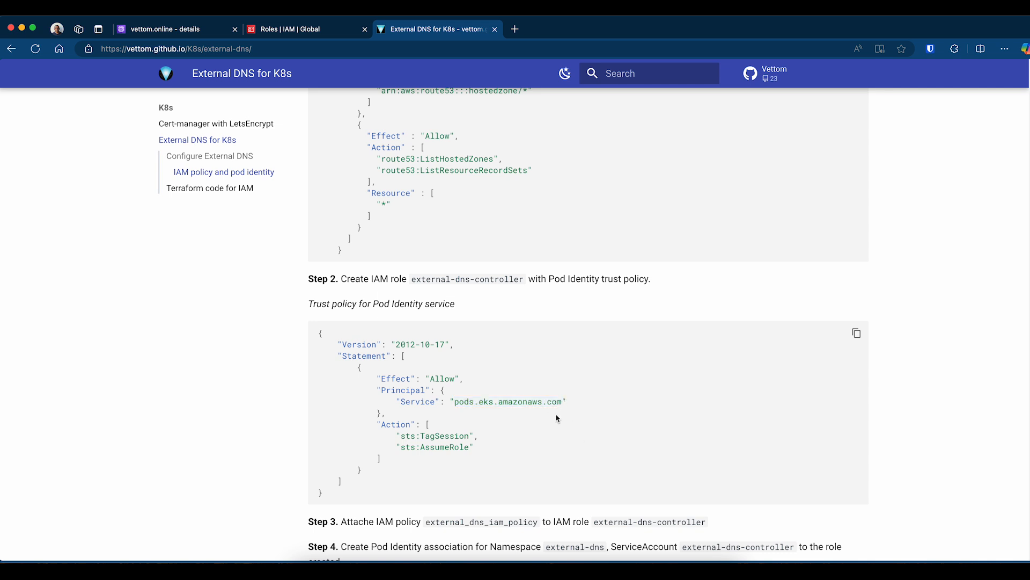
pyautogui.scroll(-3)
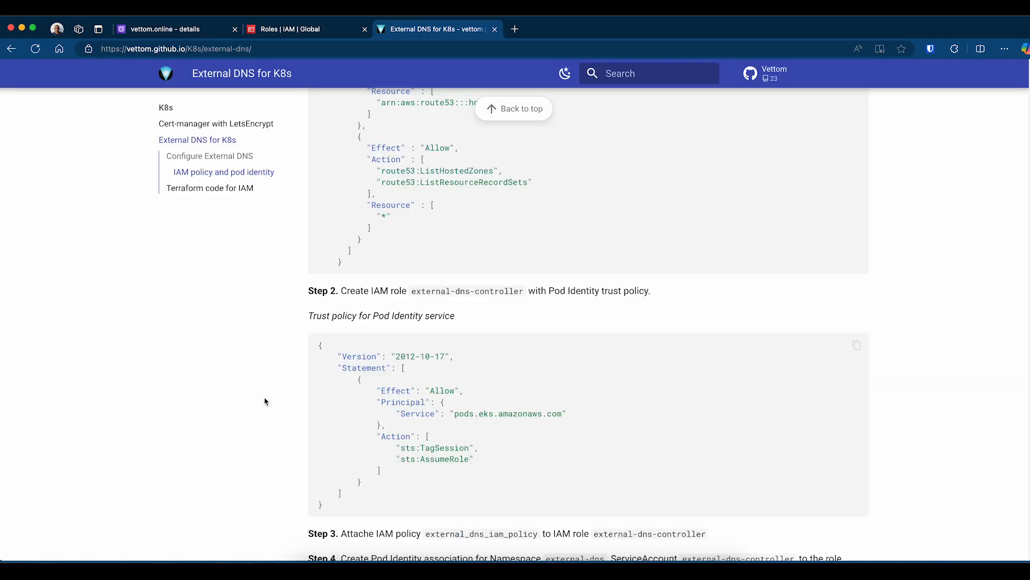
# Show the external-dns-controller role's ExternalDNSControllerIAMPolicy Route 53 permissions.
pyautogui.click(296, 29)
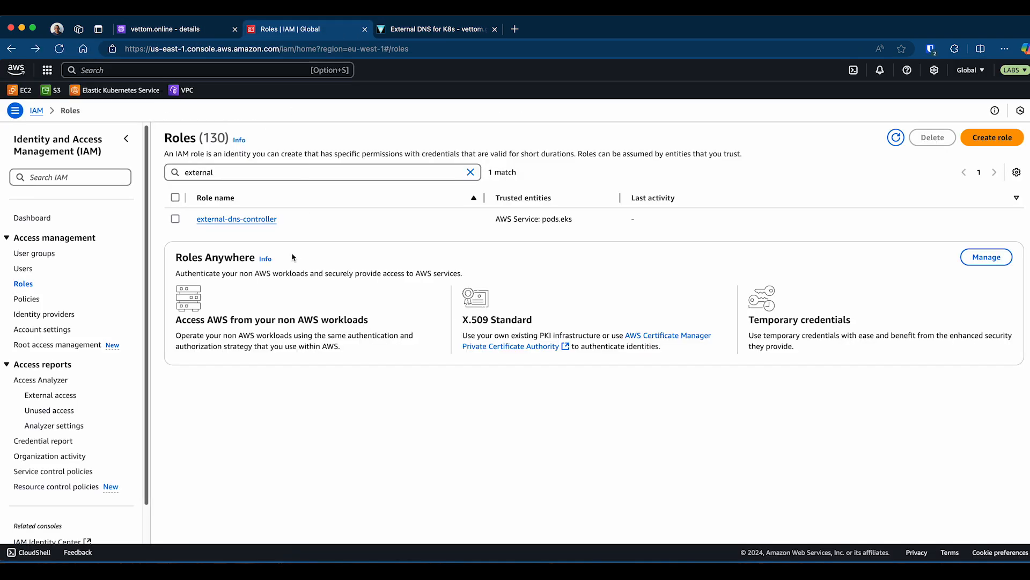
pyautogui.click(236, 219)
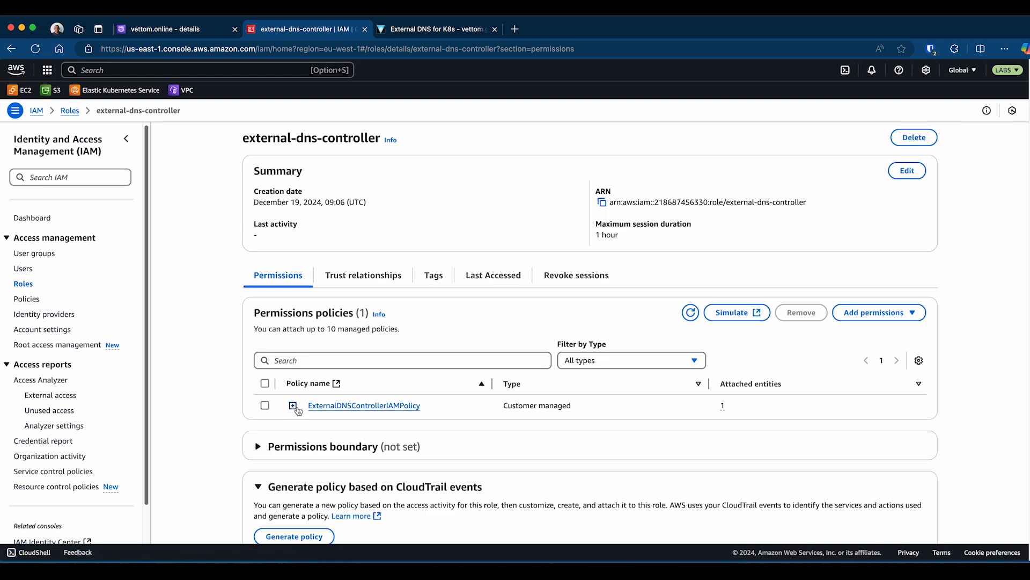
pyautogui.click(293, 405)
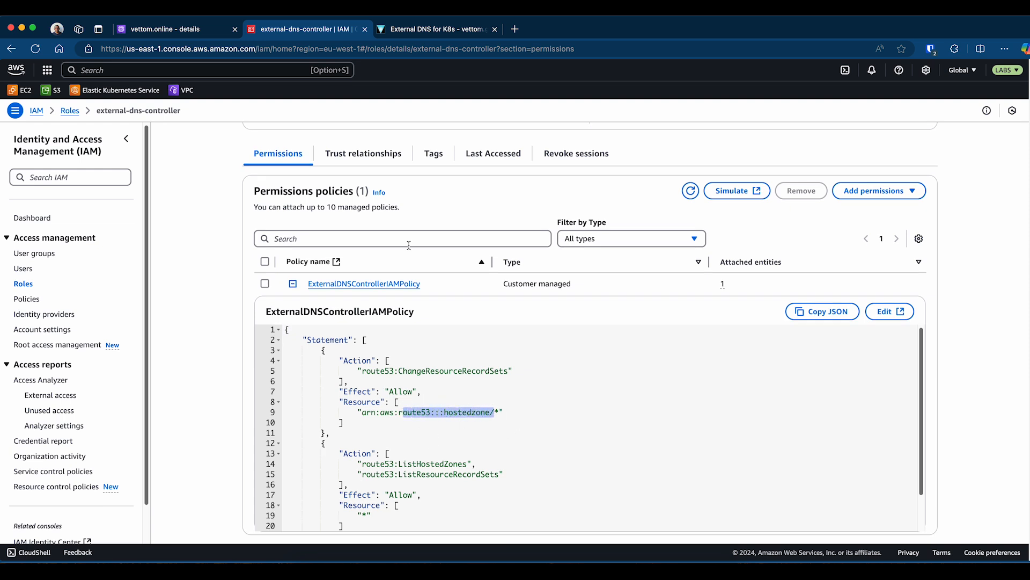
# Confirm the role's trust relationship uses the pods.eks.amazonaws.com service principal, then return to the guide.
pyautogui.click(363, 153)
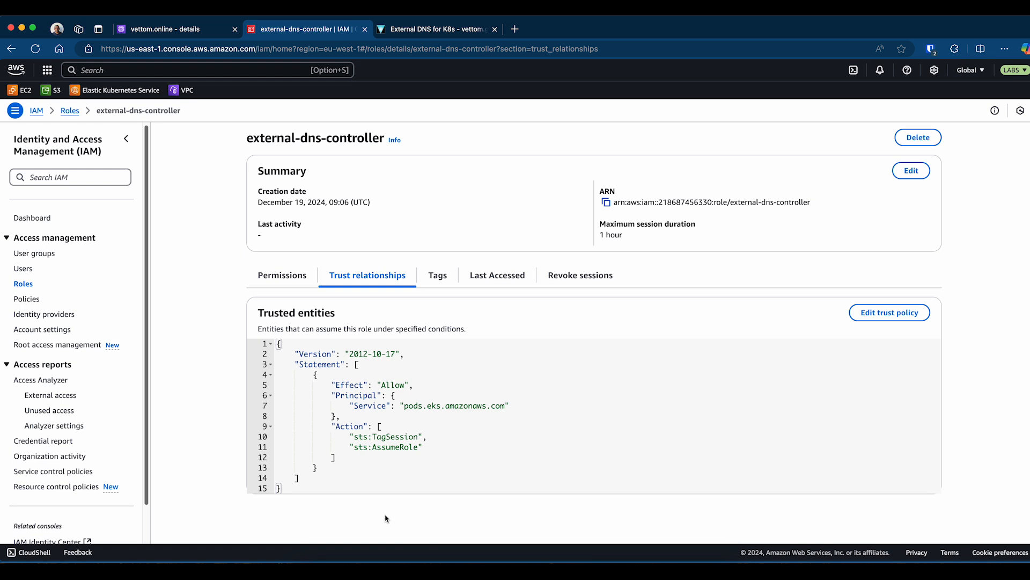
pyautogui.doubleClick(453, 406)
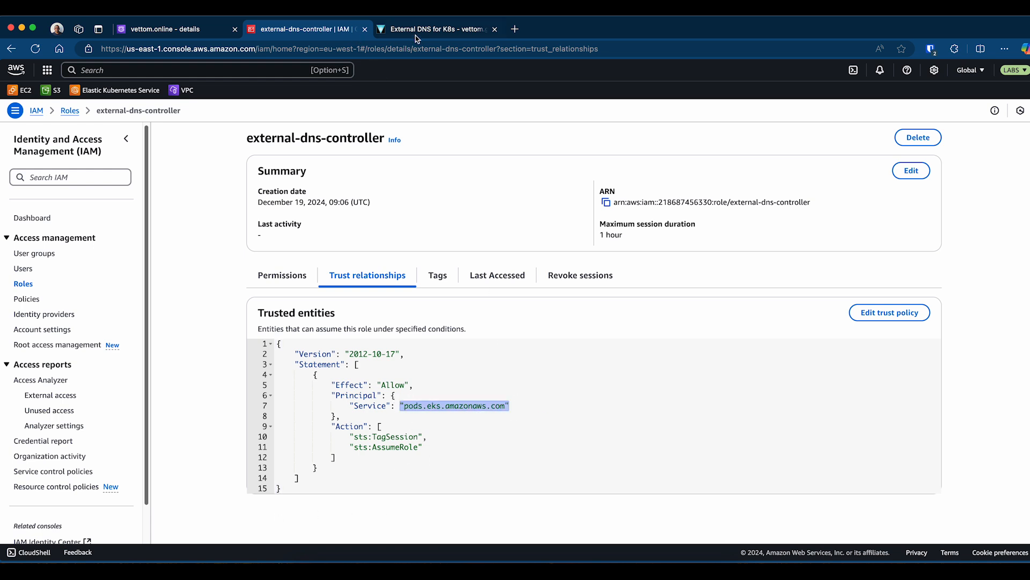
pyautogui.click(436, 29)
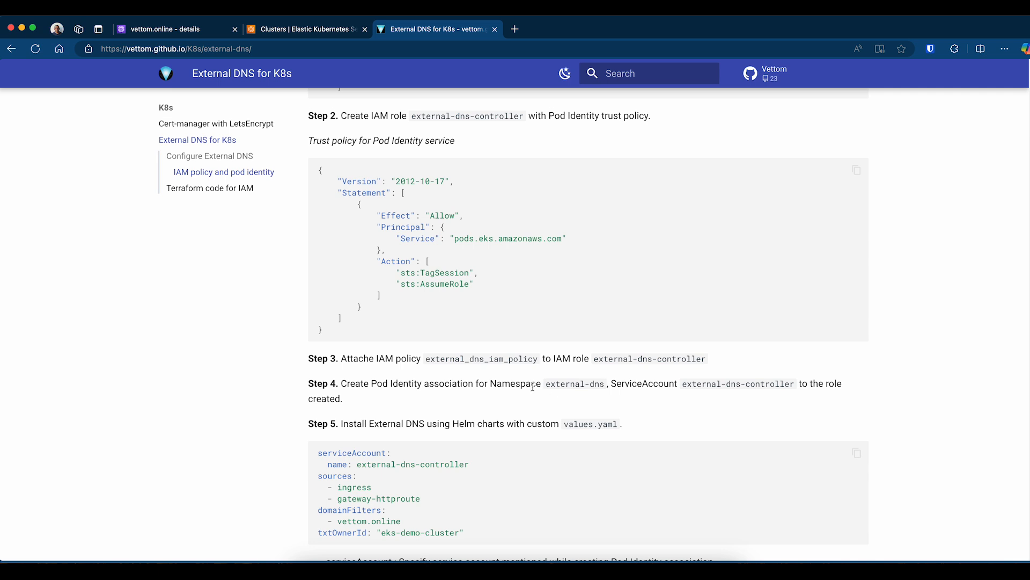
pyautogui.moveTo(368, 383)
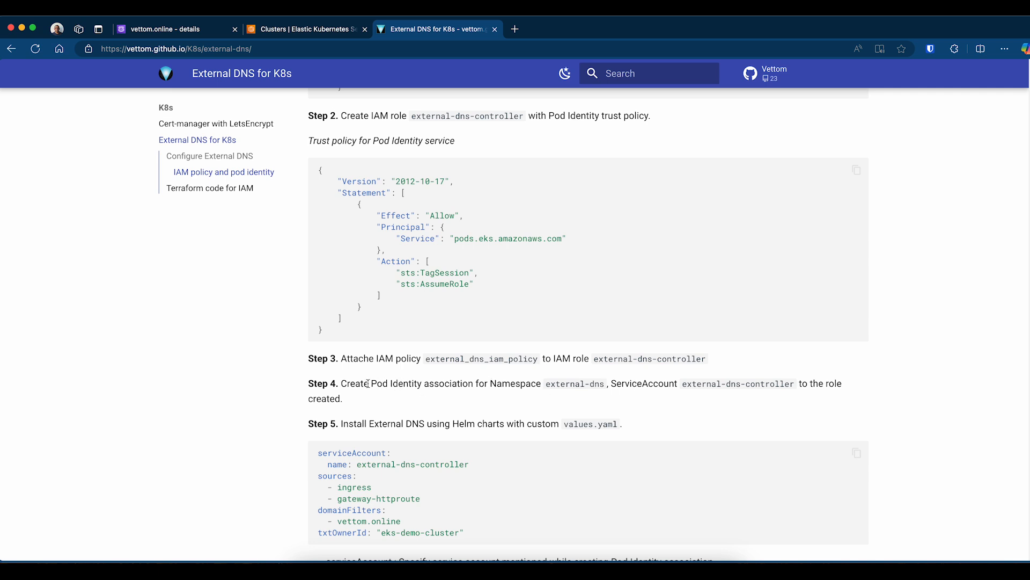
# Start a new Pod Identity association from the eks-demo cluster's Access settings.
pyautogui.click(305, 29)
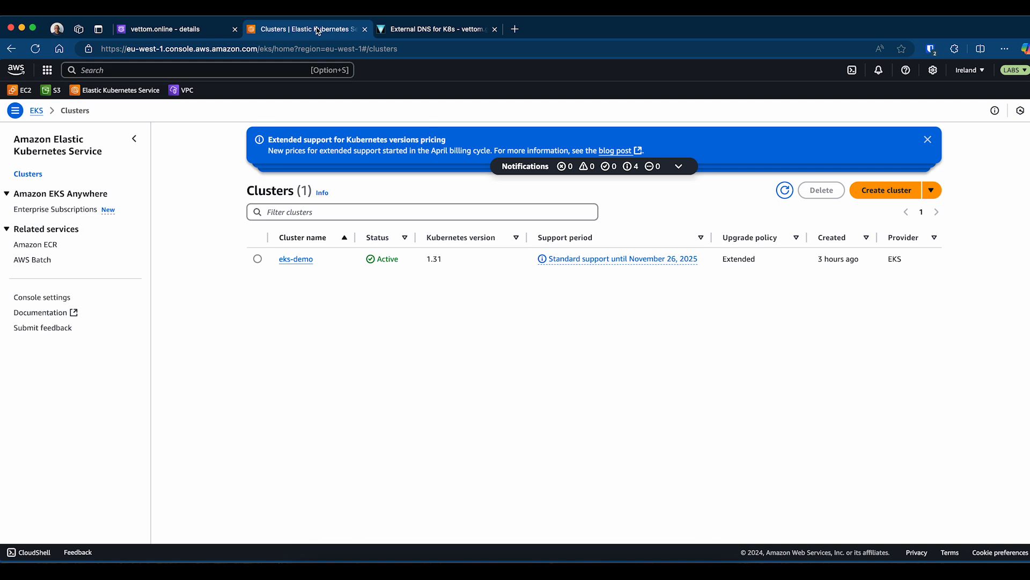
pyautogui.click(296, 259)
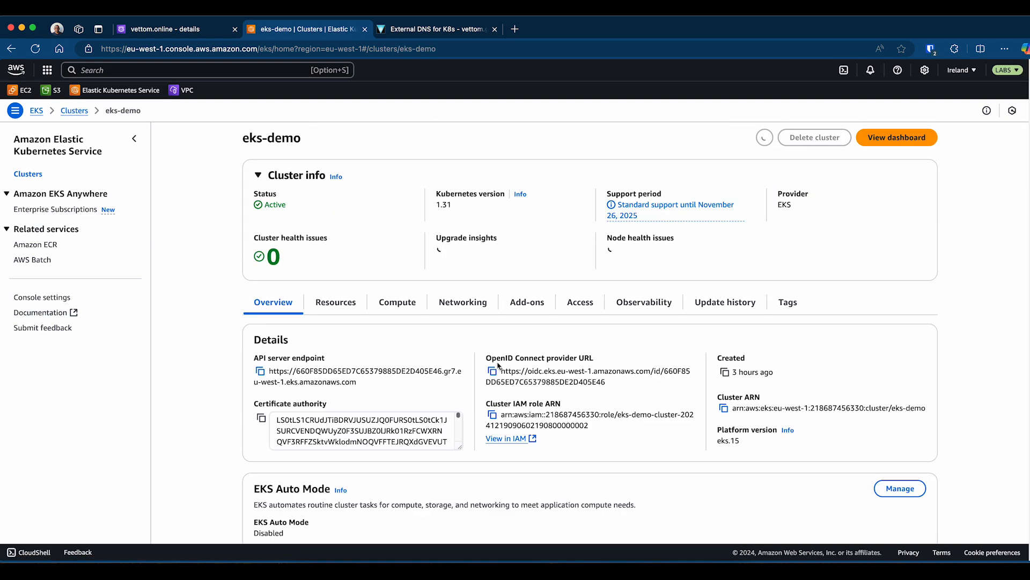
pyautogui.click(580, 301)
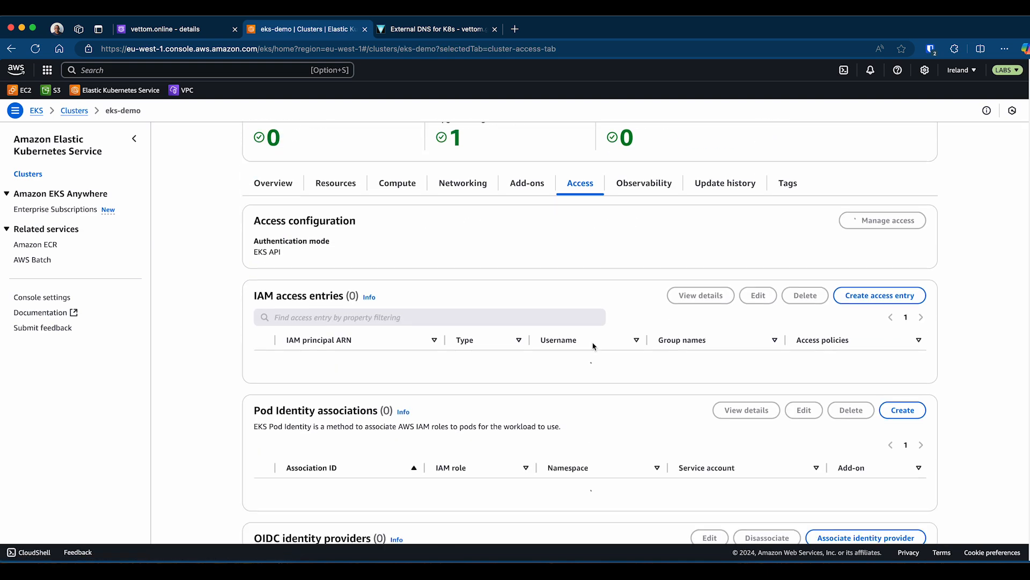
pyautogui.scroll(-3)
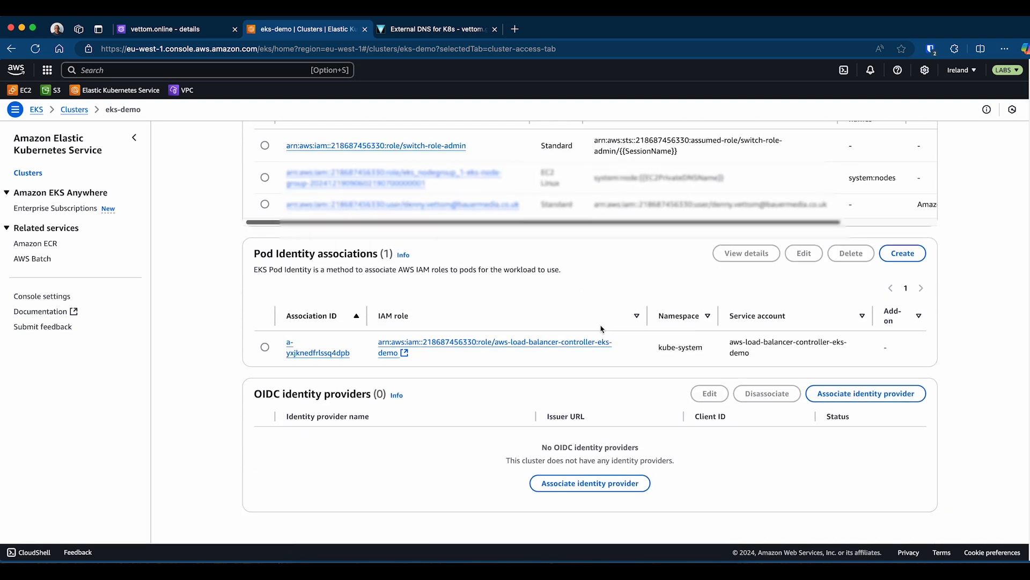
pyautogui.click(902, 253)
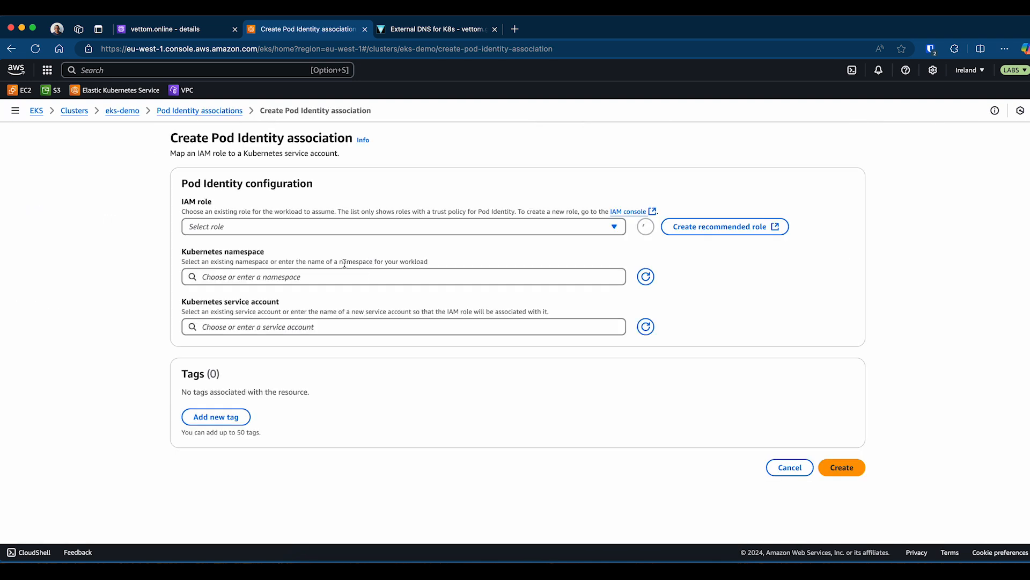
# Fill in role external-dns-controller, namespace external-dns and service account external-dns-controller.
pyautogui.click(402, 226)
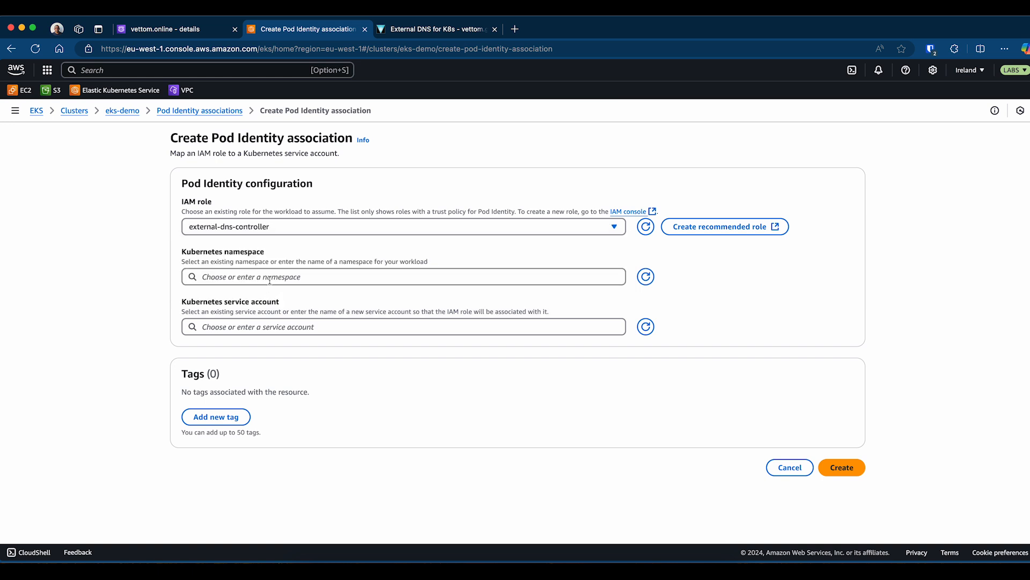
pyautogui.click(403, 276)
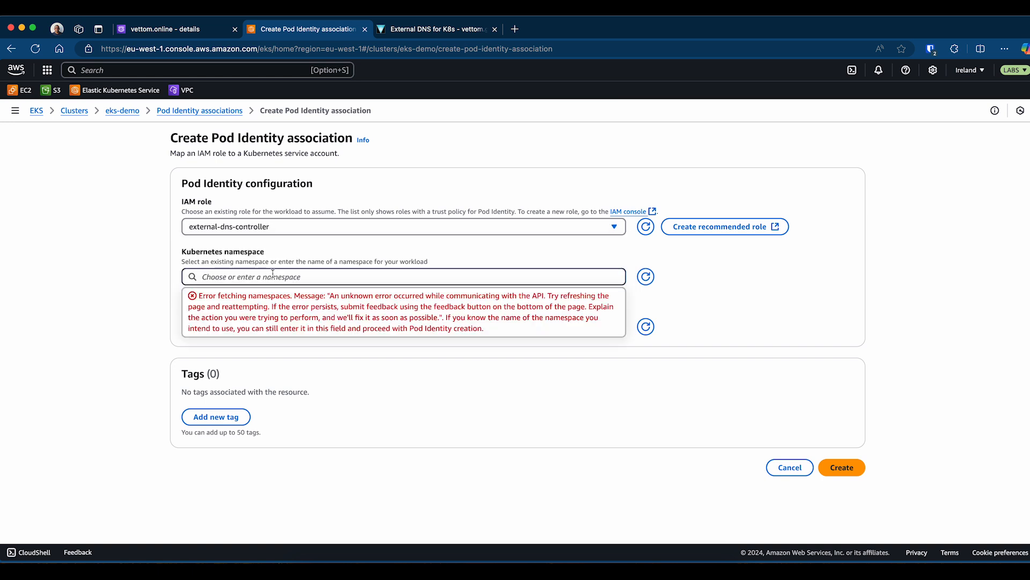
pyautogui.write('external-dns')
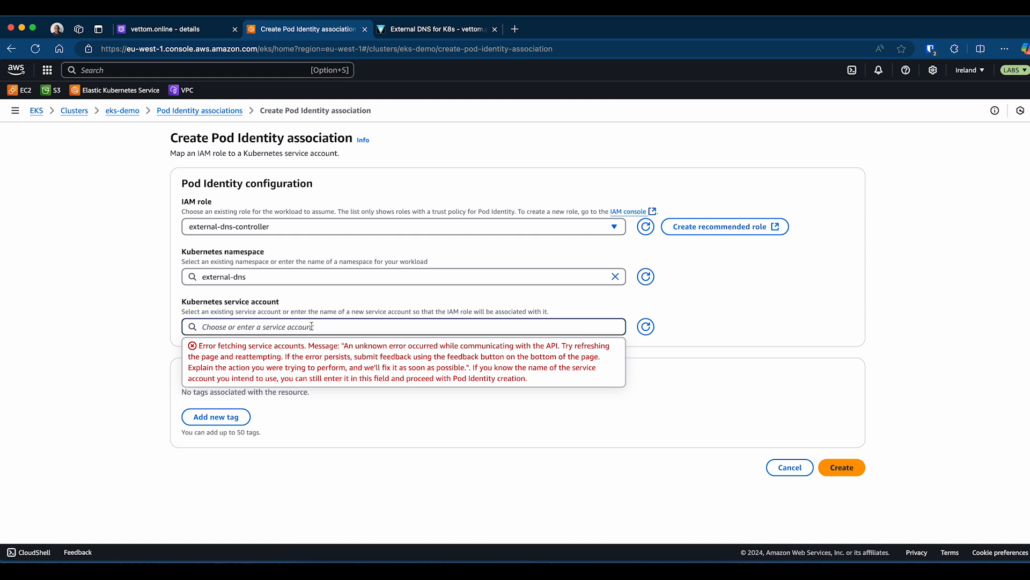
pyautogui.write('external-dns-controller')
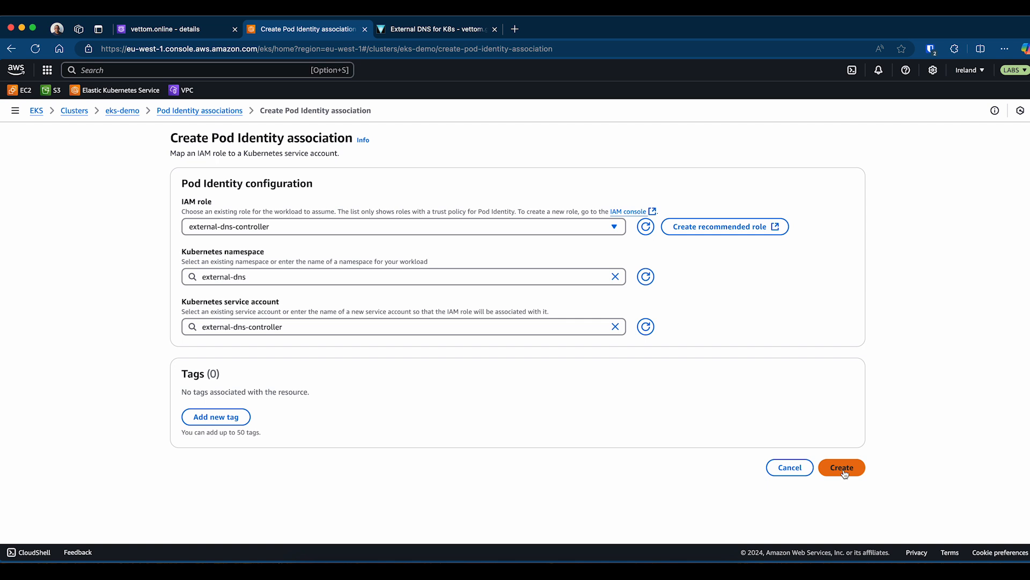
# Create the Pod Identity association and return to the guide's Step 5 Helm values.
pyautogui.click(842, 467)
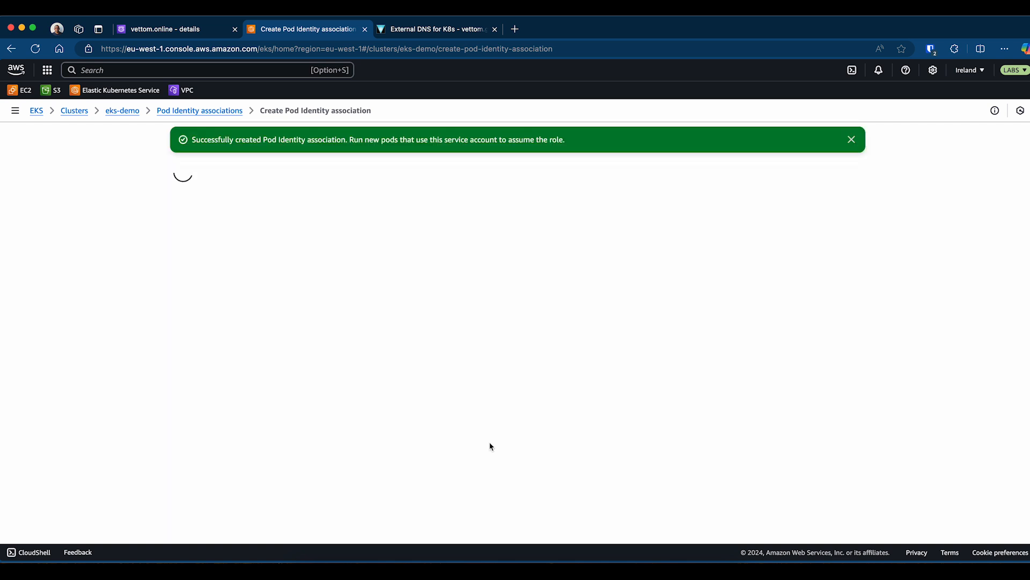
pyautogui.click(437, 29)
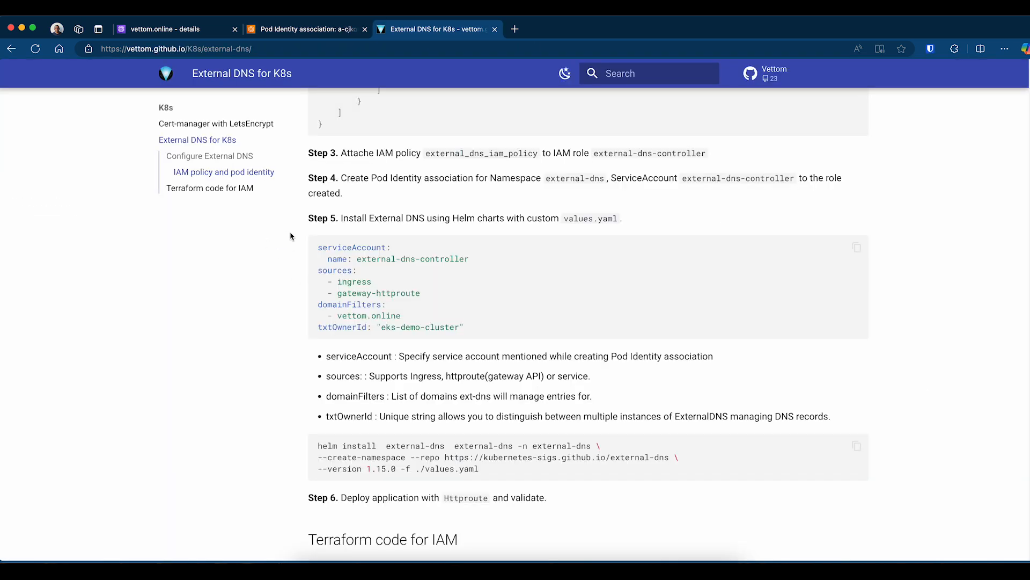
pyautogui.moveTo(517, 221)
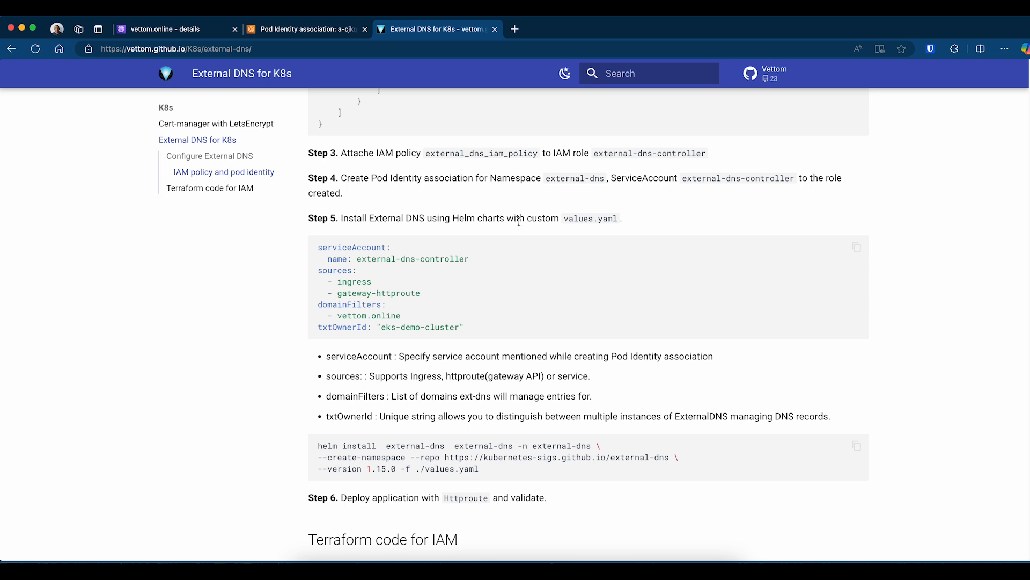
pyautogui.moveTo(439, 317)
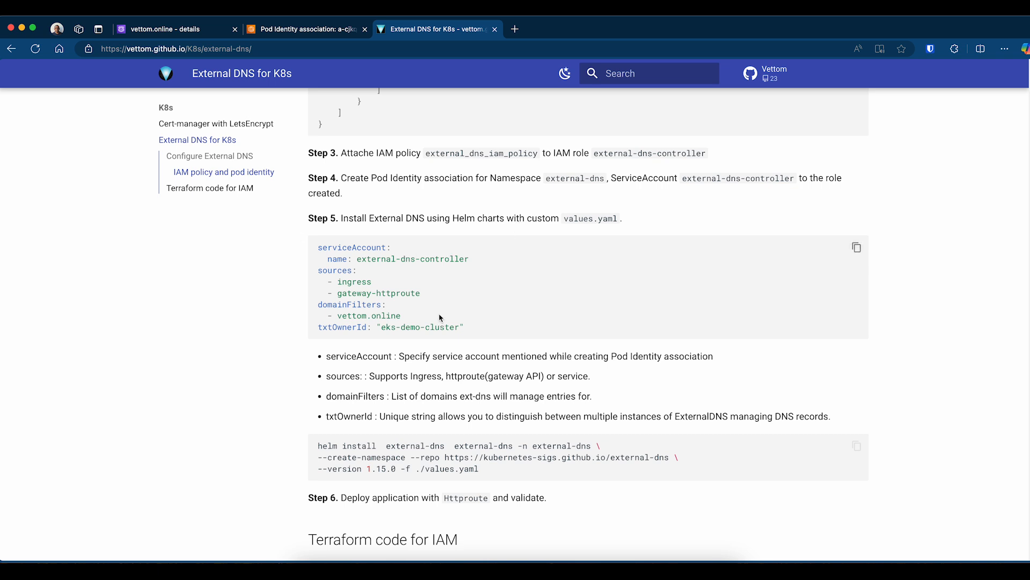
pyautogui.moveTo(320, 248)
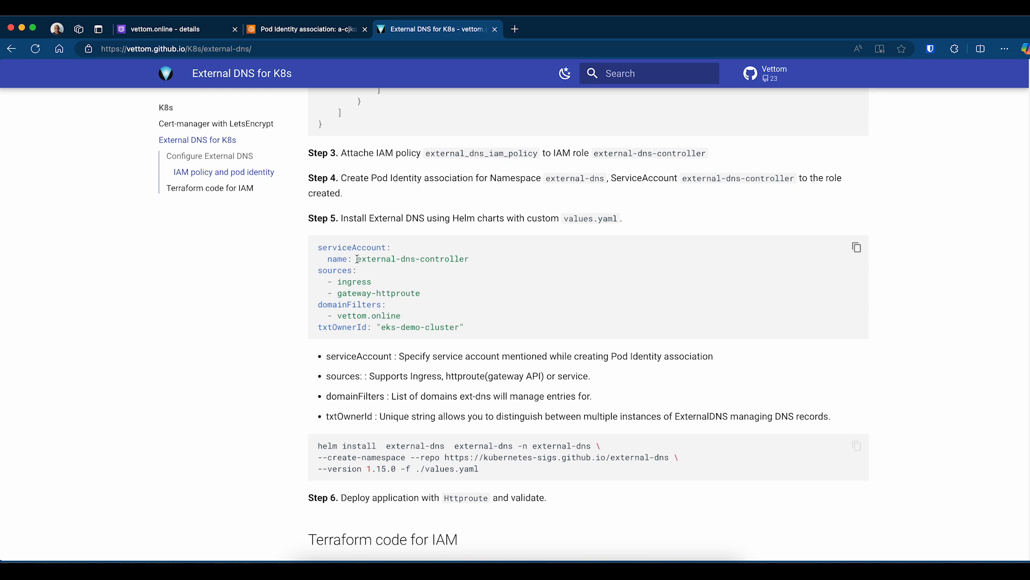
pyautogui.moveTo(406, 268)
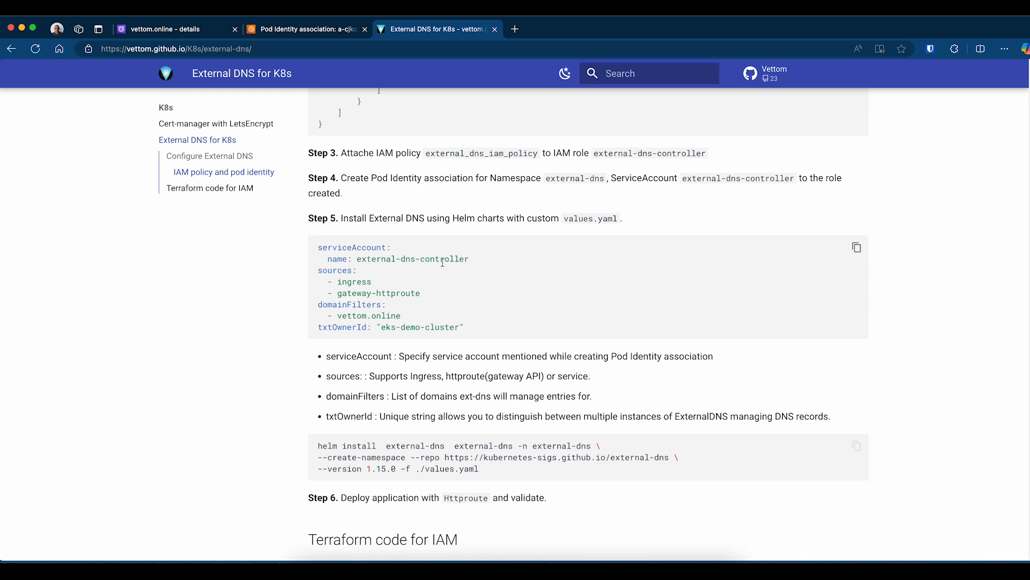
pyautogui.moveTo(320, 272)
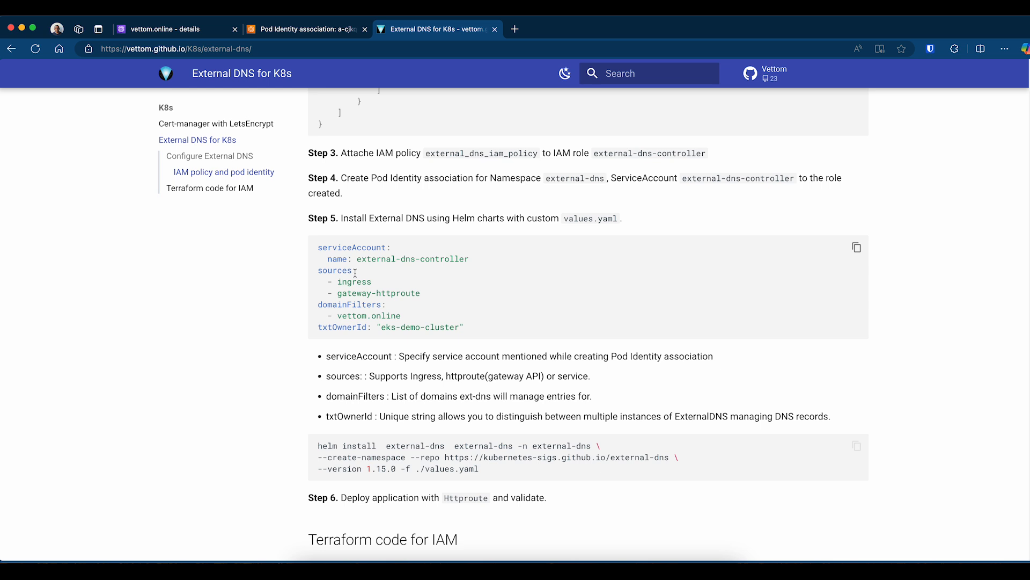
pyautogui.moveTo(414, 316)
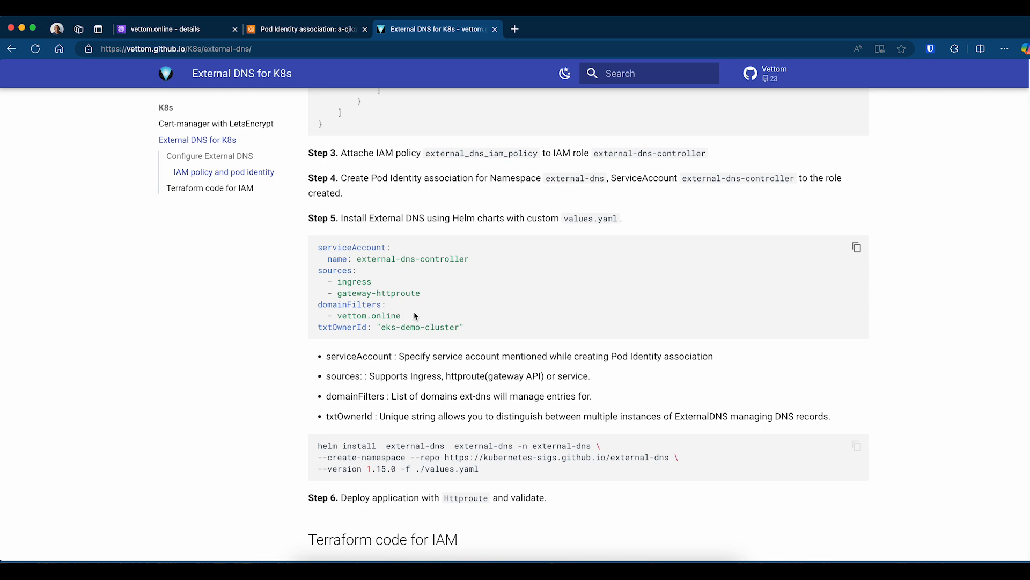
pyautogui.moveTo(412, 316)
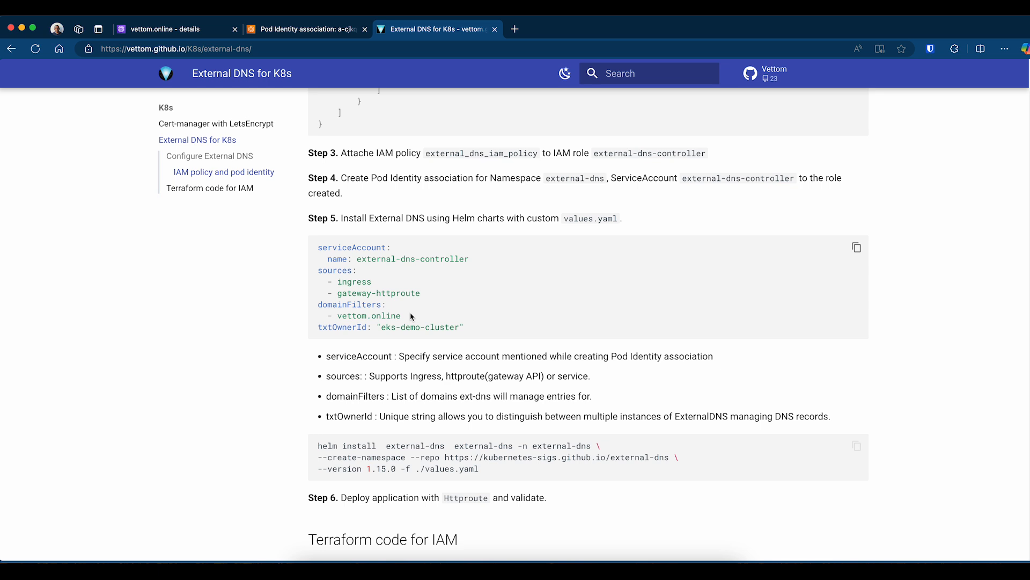
# Bring the k9s terminal forward to install External DNS with Helm.
pyautogui.doubleClick(470, 469)
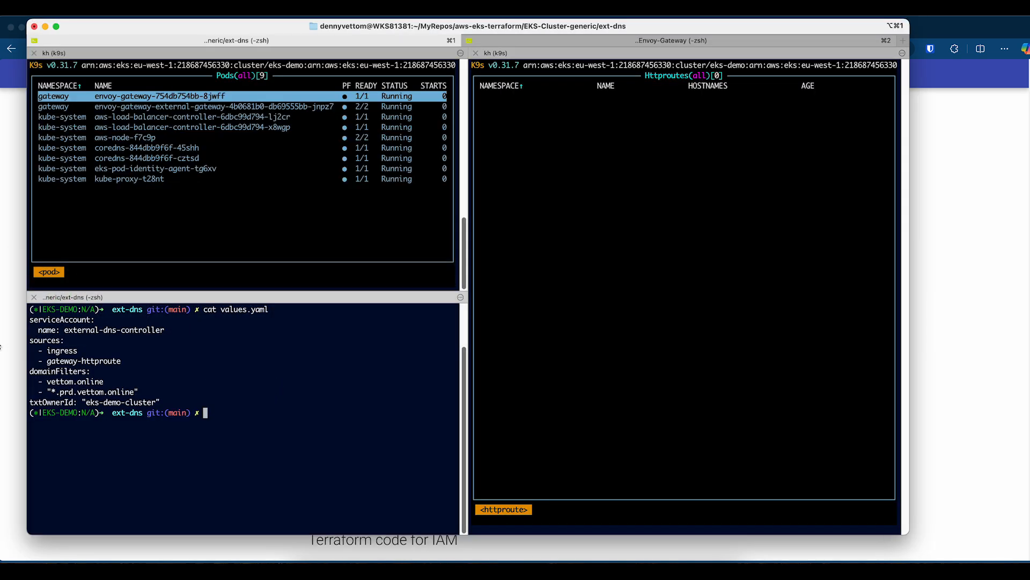
pyautogui.moveTo(248, 421)
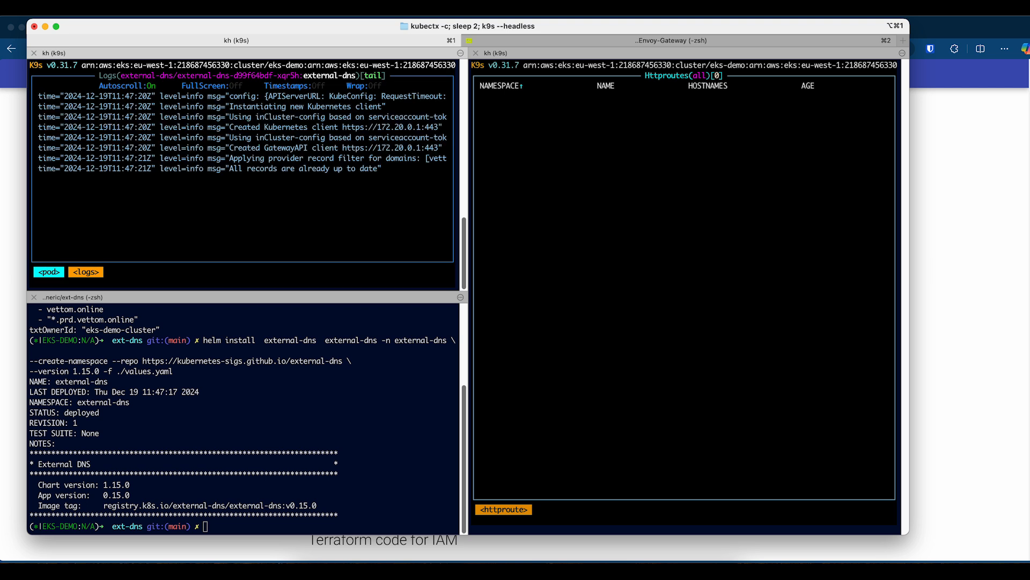
pyautogui.moveTo(415, 243)
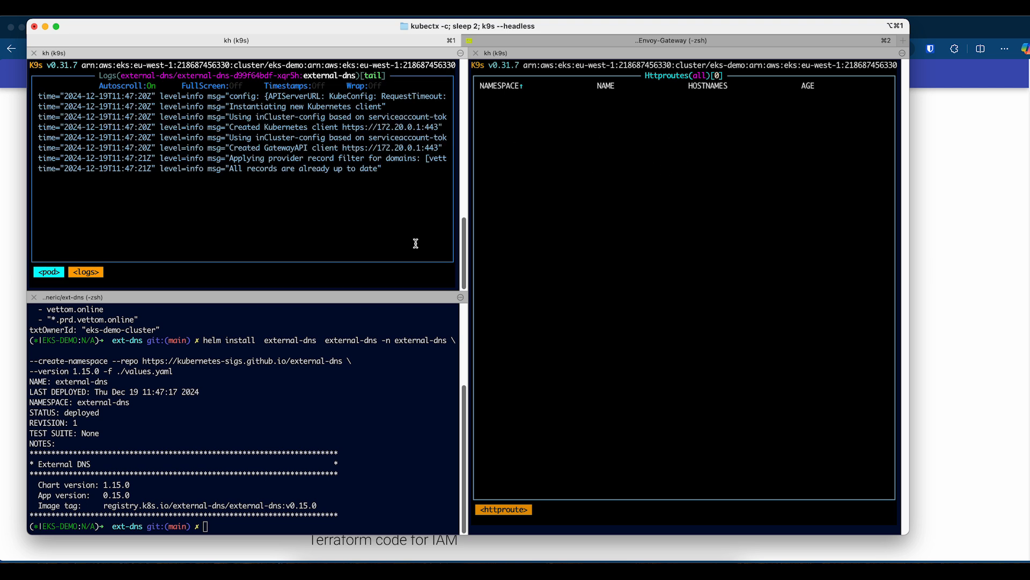
pyautogui.moveTo(396, 227)
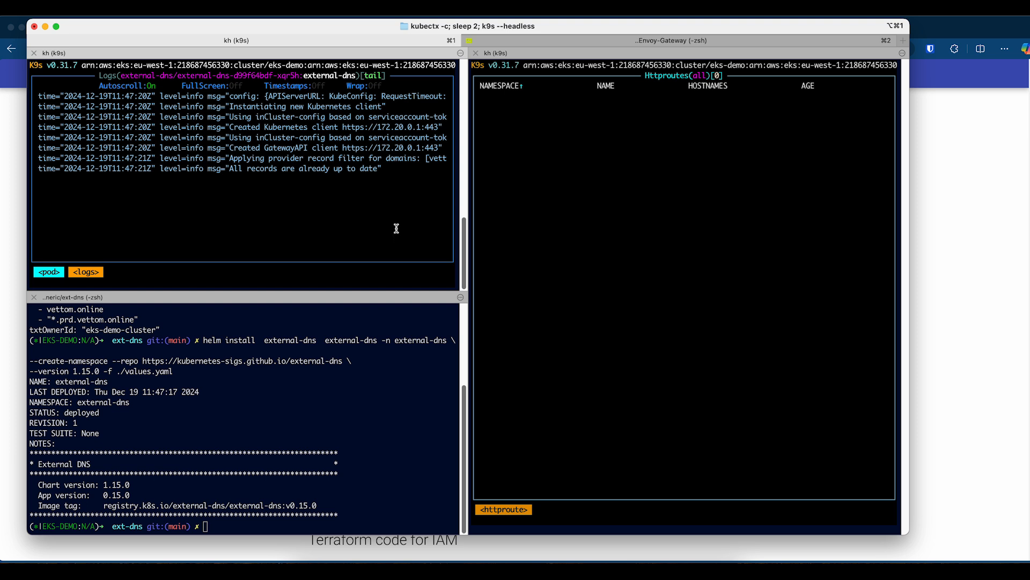
pyautogui.moveTo(417, 401)
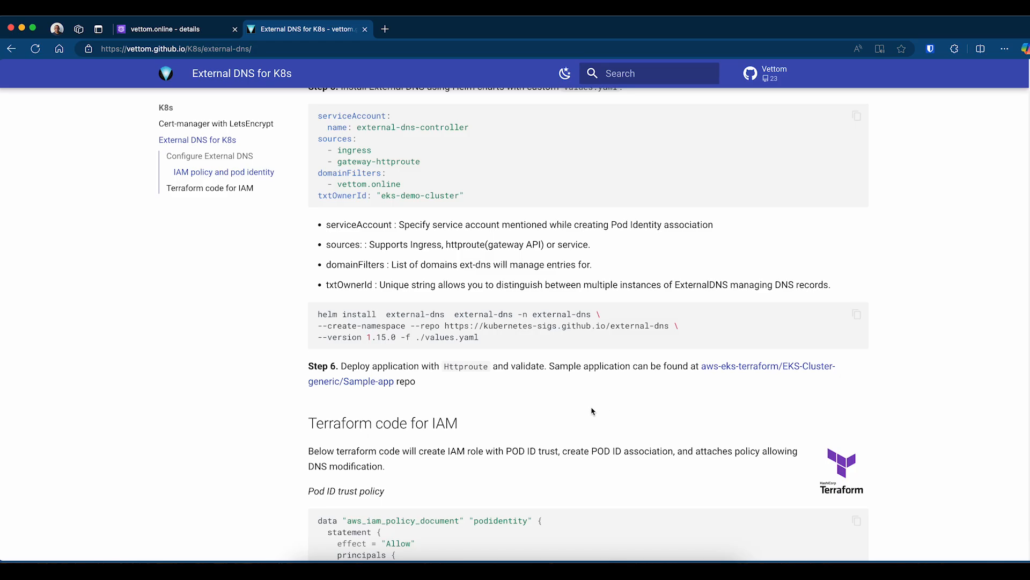
pyautogui.moveTo(591, 397)
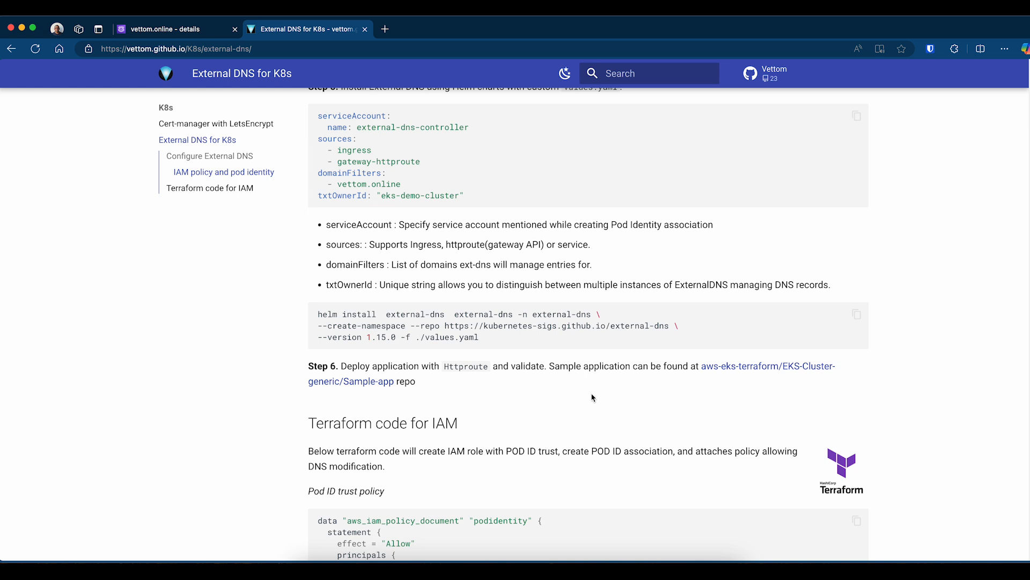
pyautogui.moveTo(747, 375)
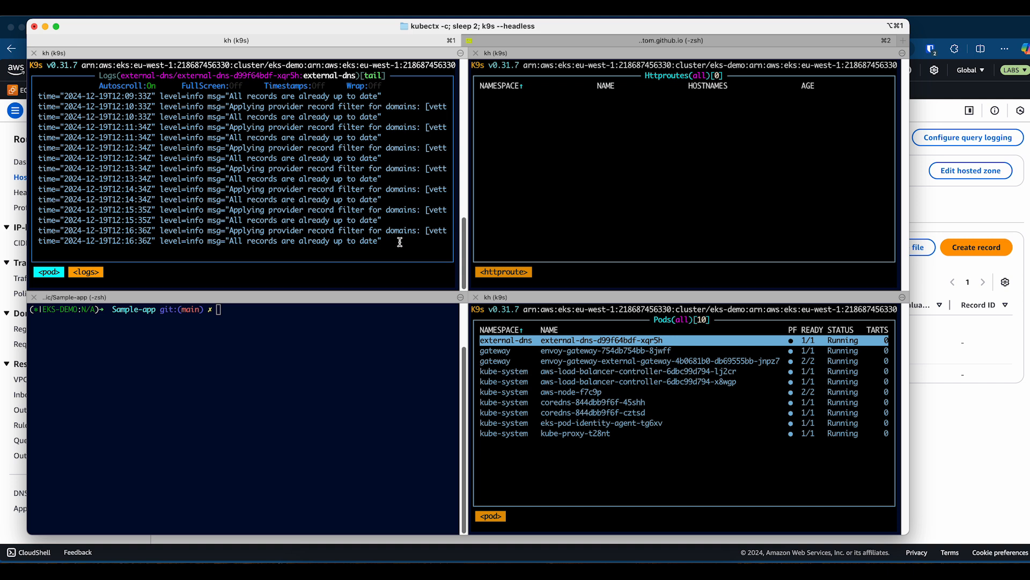
pyautogui.moveTo(607, 463)
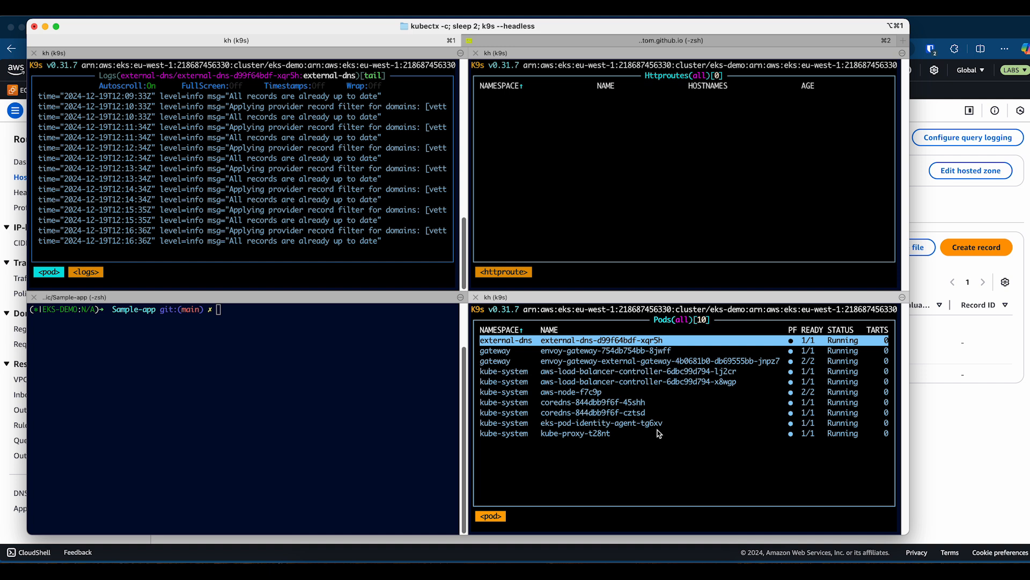
pyautogui.moveTo(459, 490)
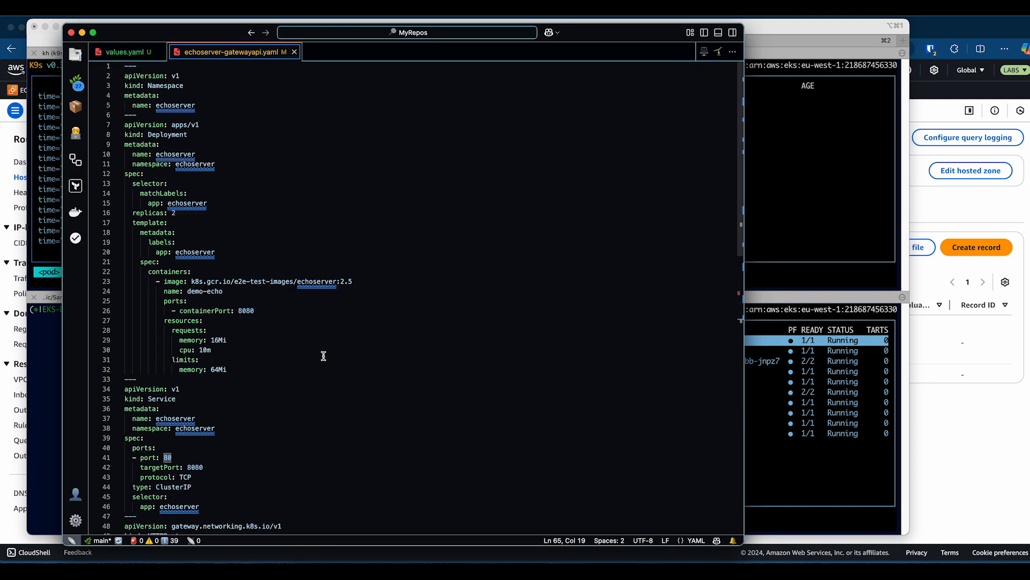
pyautogui.moveTo(362, 376)
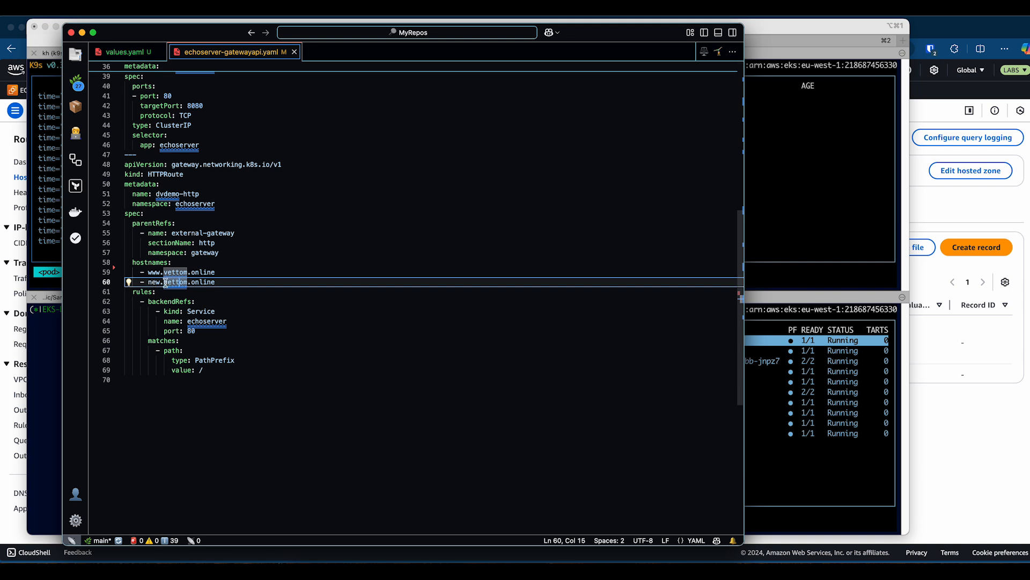
pyautogui.moveTo(241, 288)
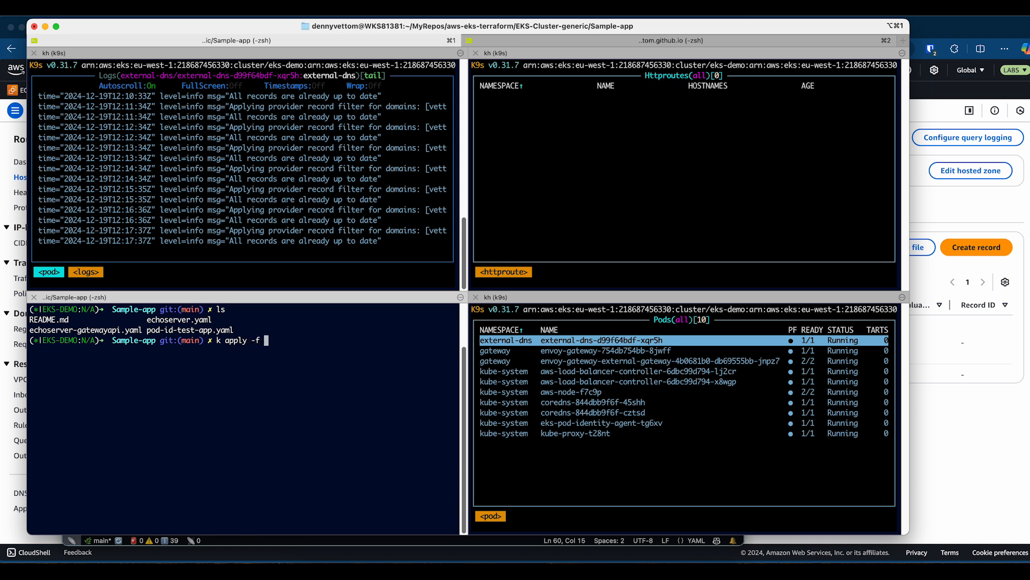
# Pick echoserver-gatewayapi.yaml from the listing for the kubectl apply command.
pyautogui.doubleClick(86, 330)
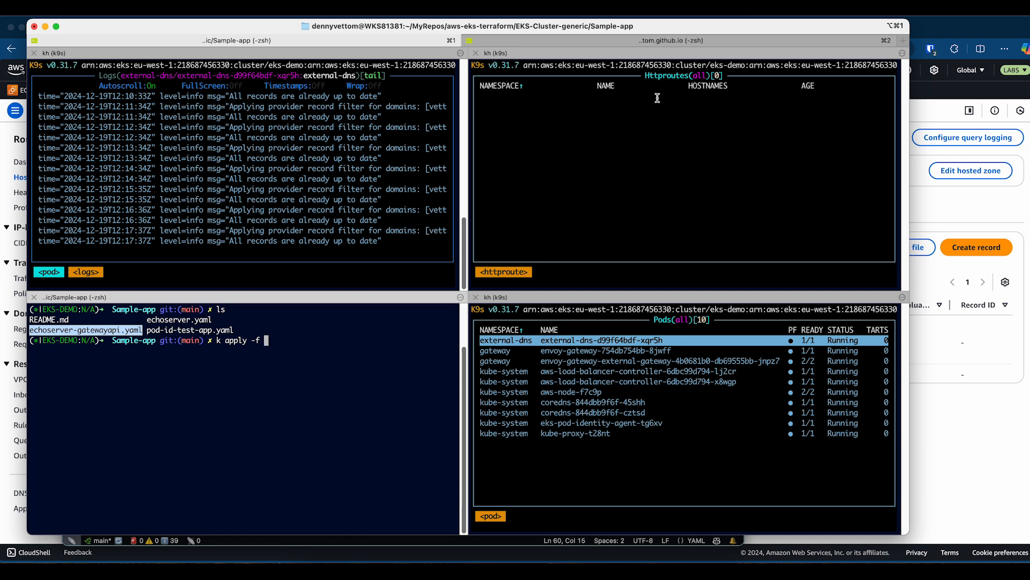
pyautogui.moveTo(210, 241)
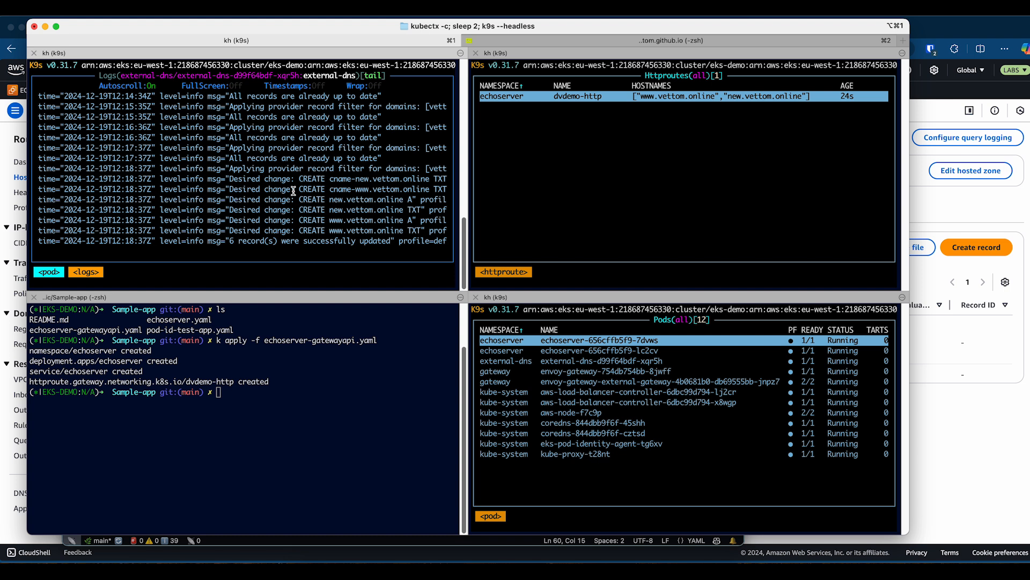
pyautogui.moveTo(346, 214)
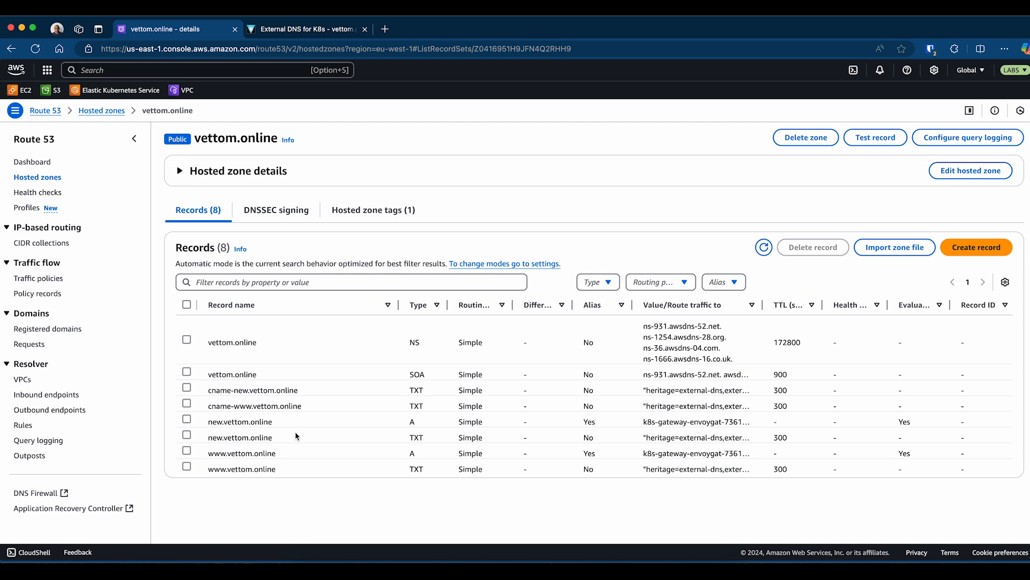
# Inspect the new.vettom.online TXT ownership record's details in the vettom.online zone.
pyautogui.doubleClick(240, 421)
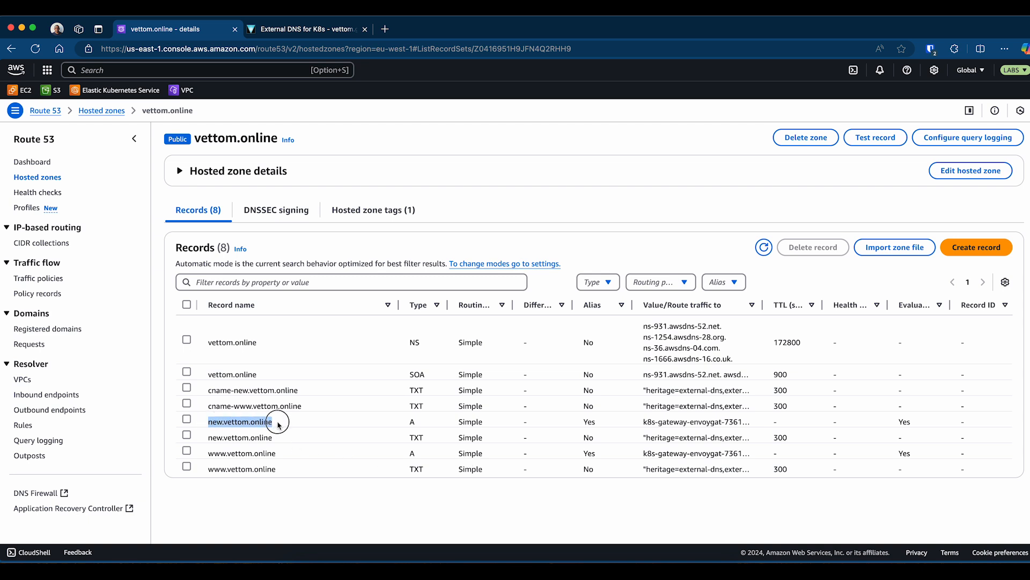
pyautogui.moveTo(613, 419)
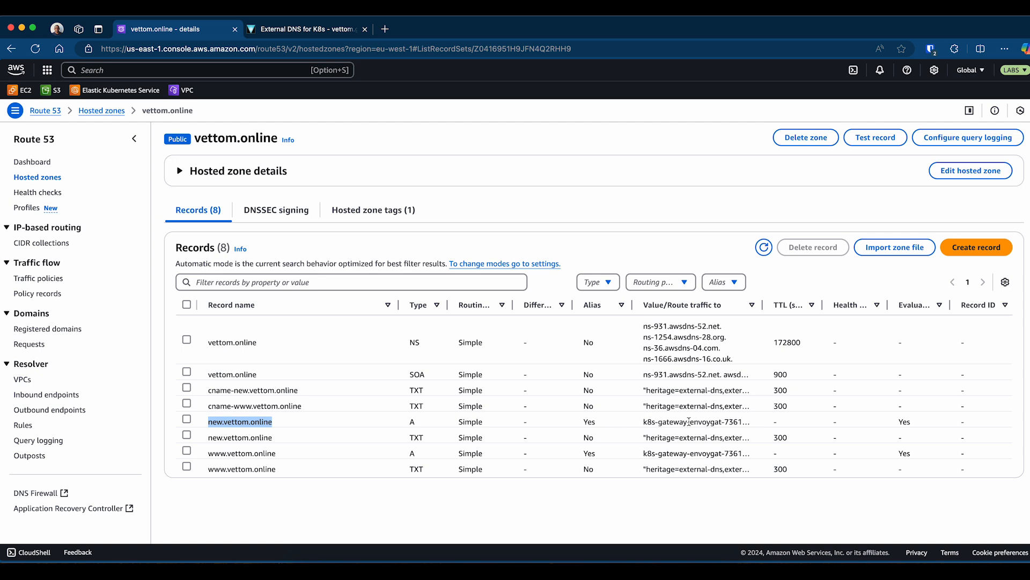
pyautogui.click(187, 437)
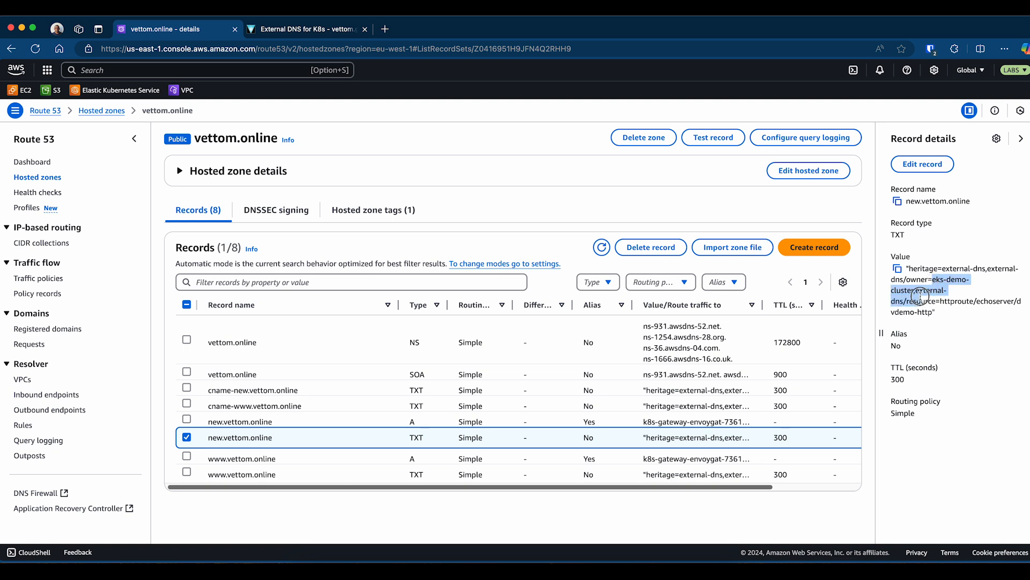
pyautogui.moveTo(548, 494)
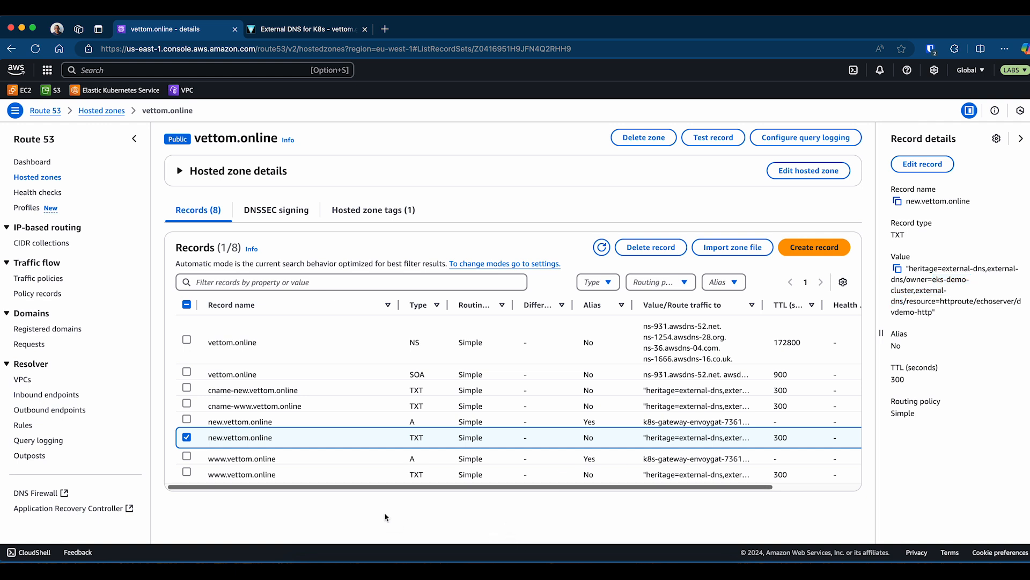
pyautogui.moveTo(274, 428)
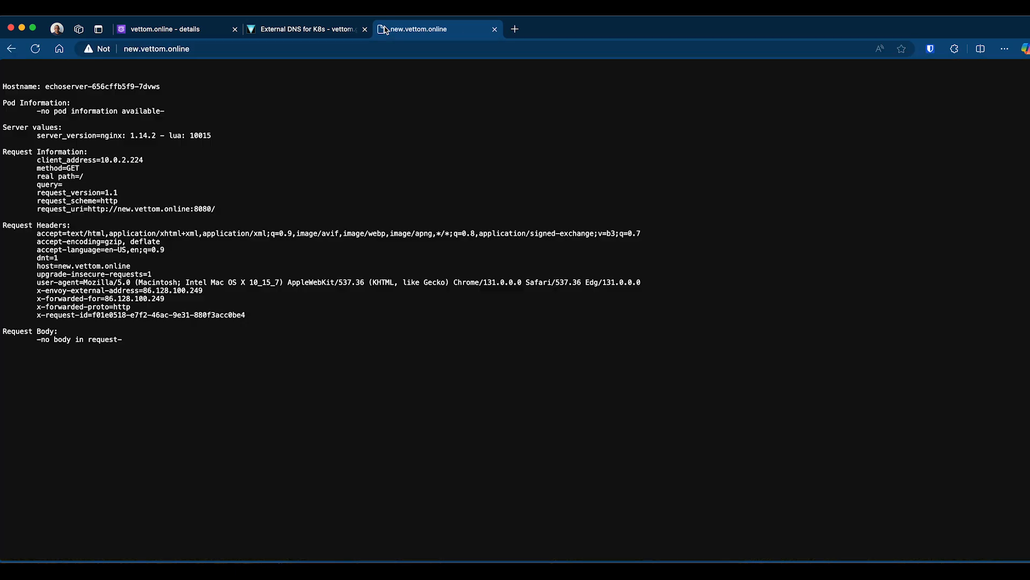
pyautogui.moveTo(202, 116)
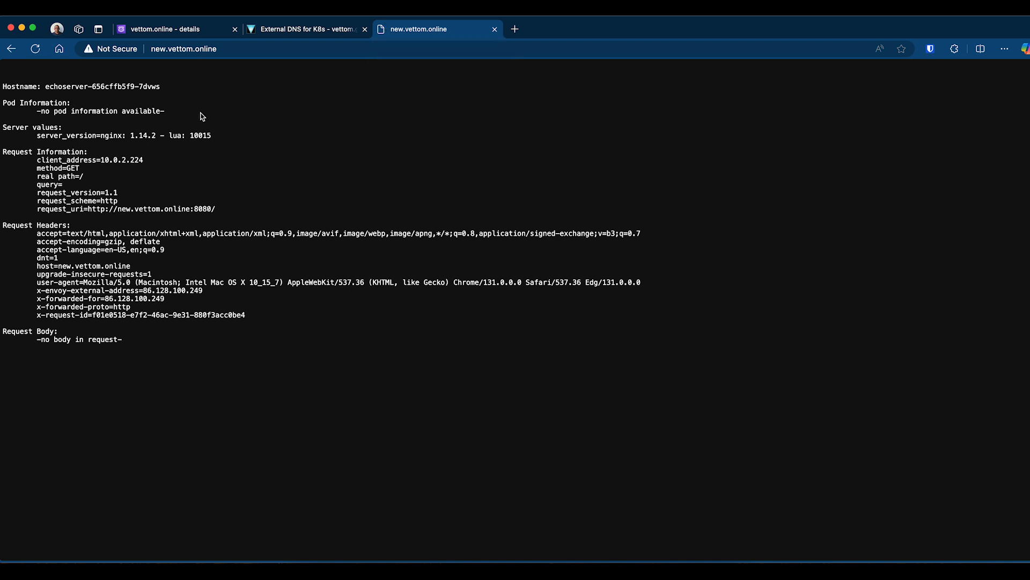
pyautogui.click(184, 49)
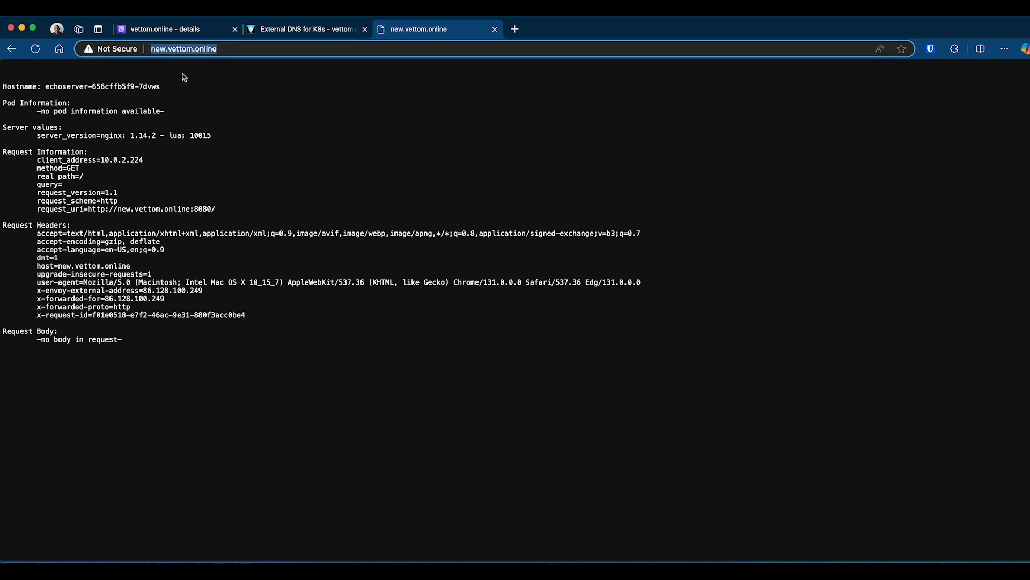
pyautogui.click(184, 48)
pyautogui.write('ww')
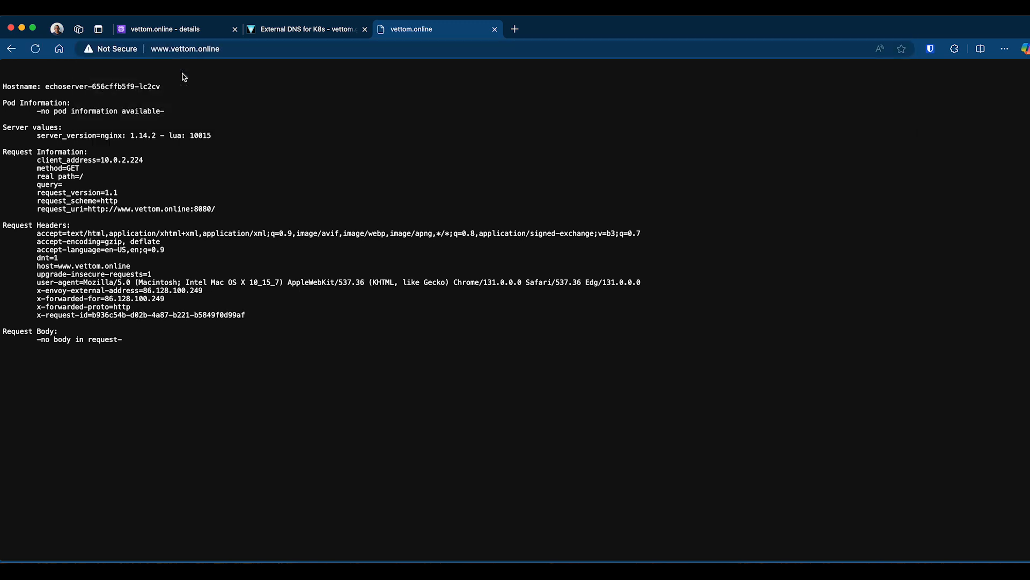
pyautogui.moveTo(450, 373)
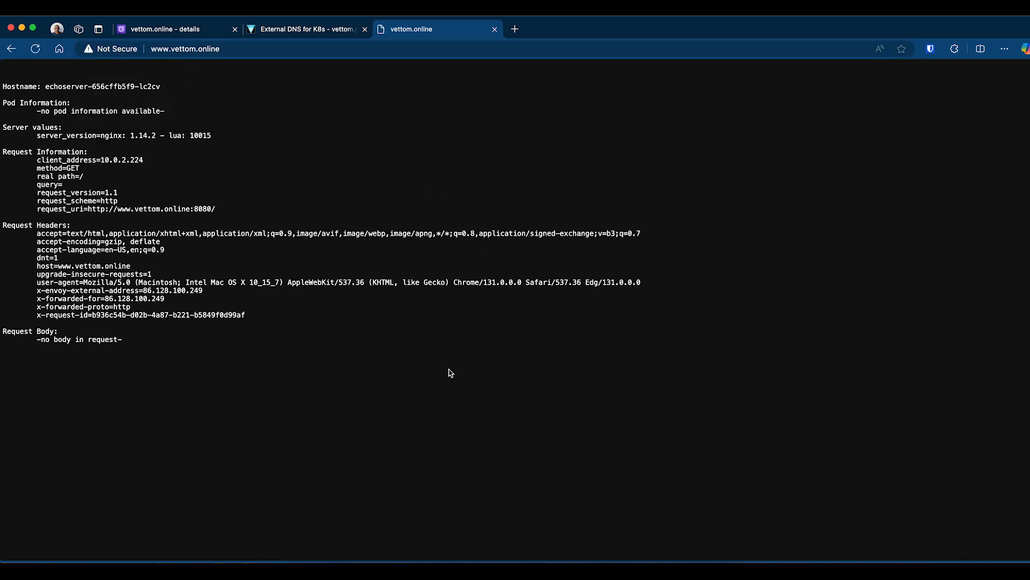
# Return to the vettom.online Route 53 records, sorted by type with the A records first.
pyautogui.click(172, 29)
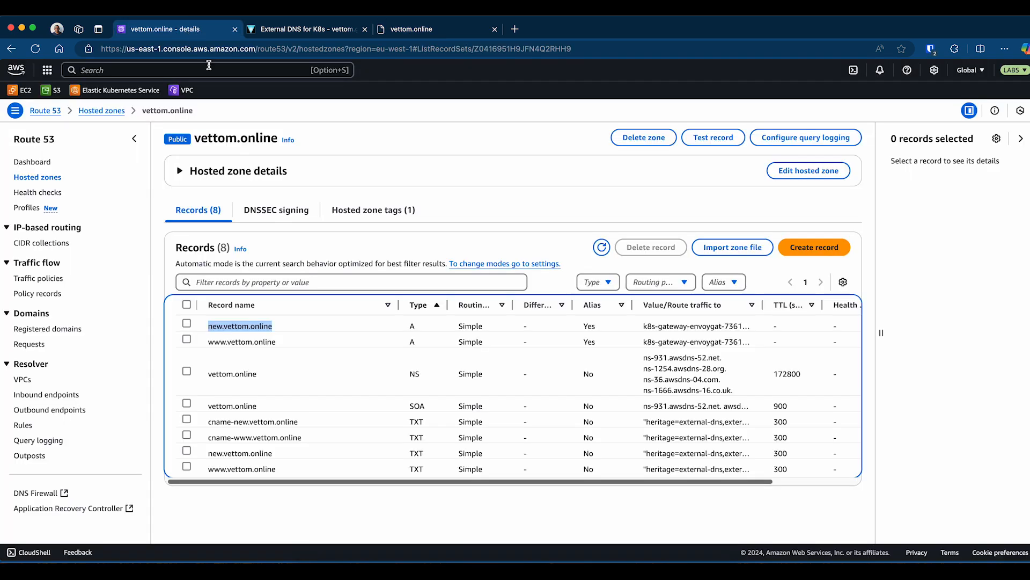
pyautogui.moveTo(410, 559)
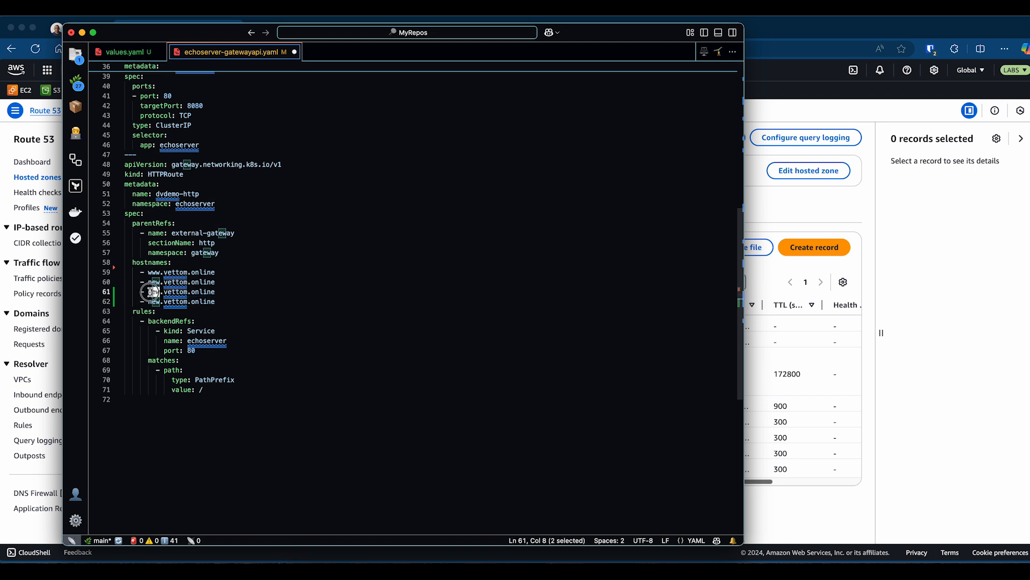
# Edit the duplicated hostname lines to extra.vettom.online and new.vettom.co.uk.
pyautogui.write('ext')
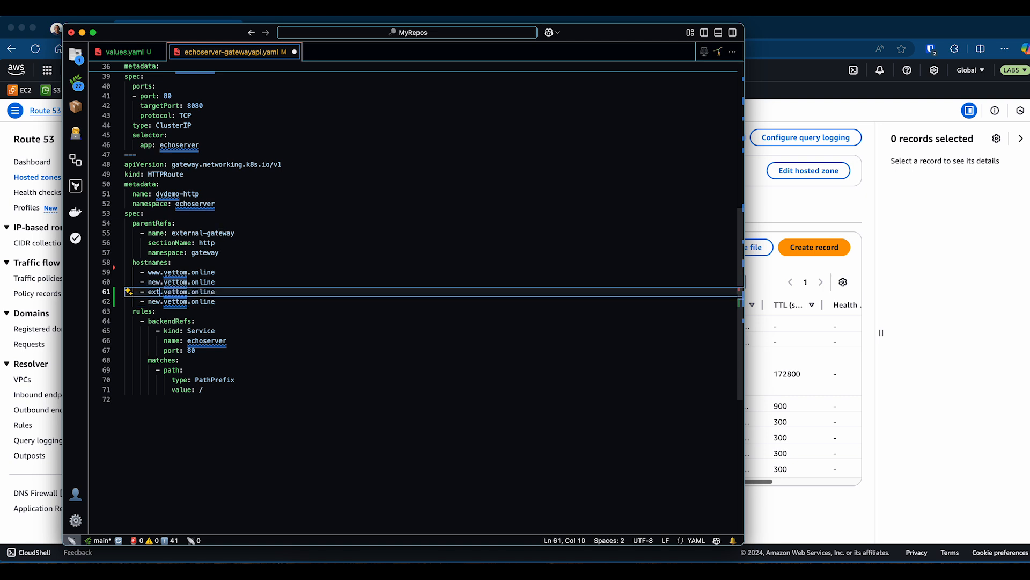
pyautogui.write('ra')
pyautogui.click(430, 300)
pyautogui.write('c')
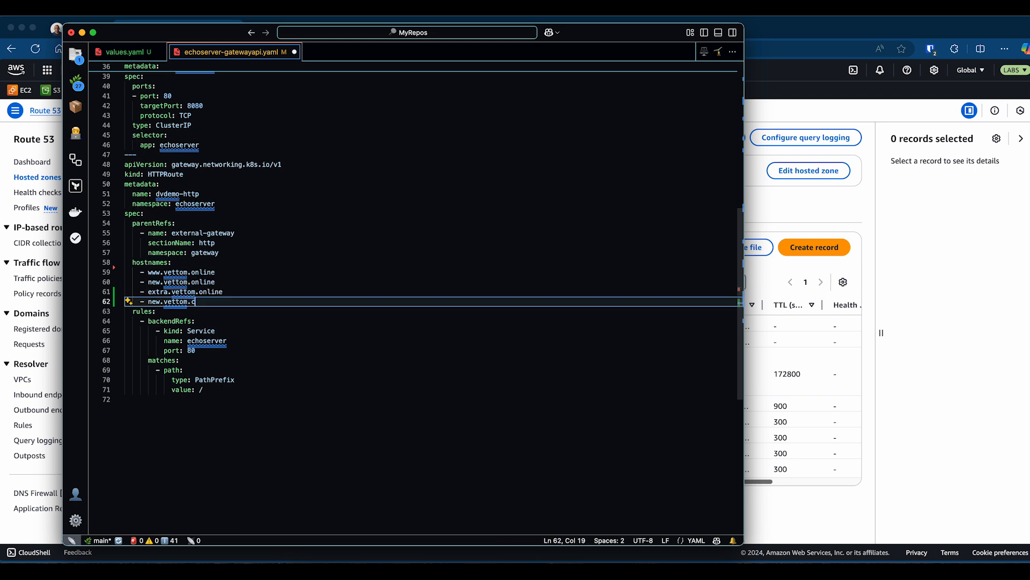
pyautogui.write('o.uk')
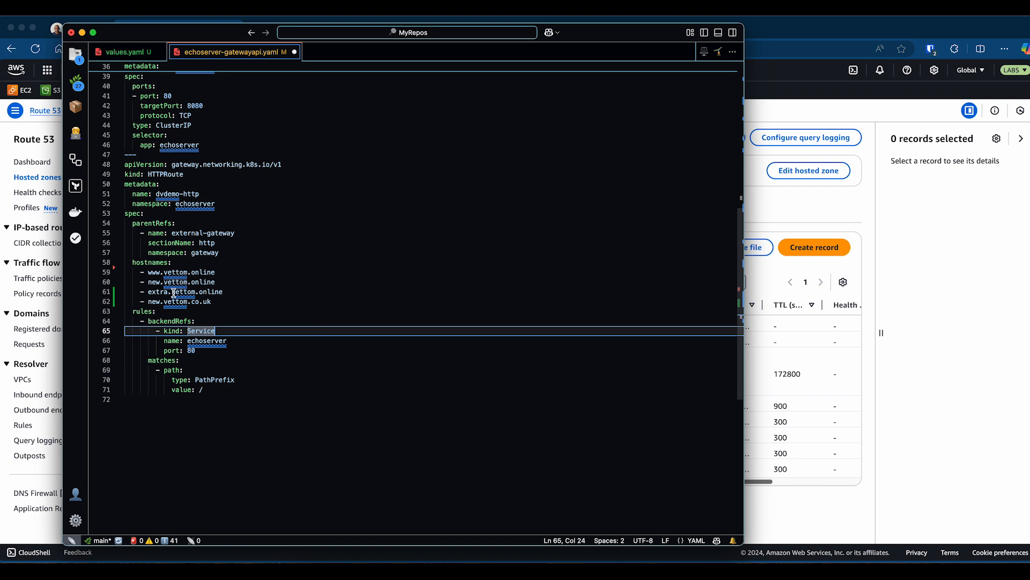
pyautogui.moveTo(227, 301)
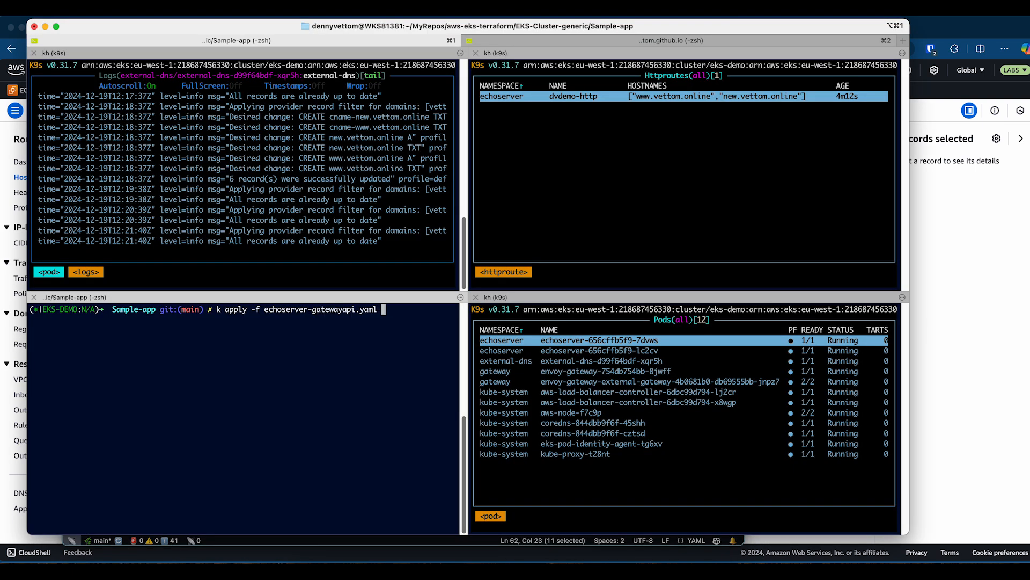
# Run k apply -f echoserver-gatewayapi.yaml so ExternalDNS creates the extra.vettom.online records.
pyautogui.press('Return')
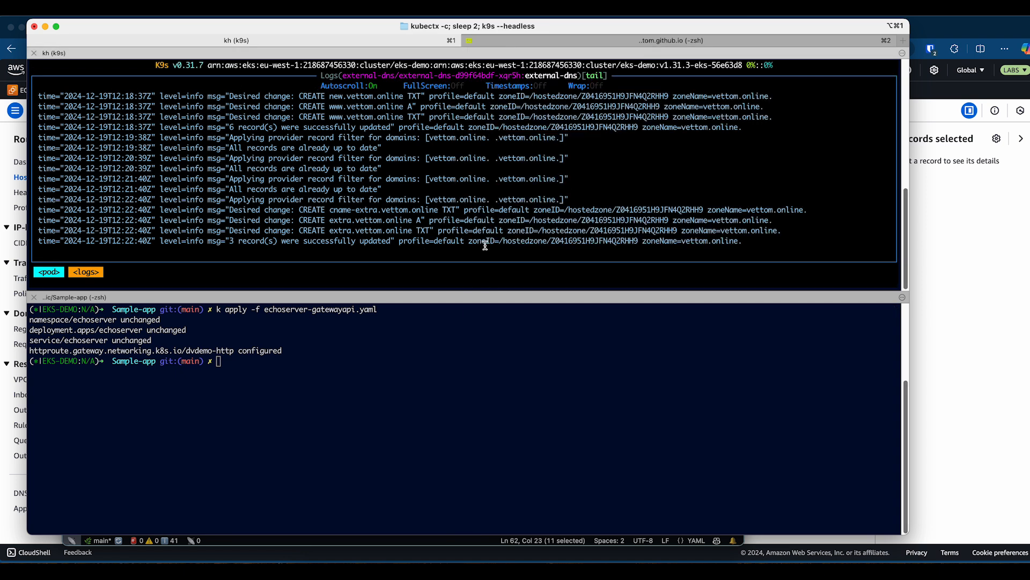
pyautogui.moveTo(326, 220)
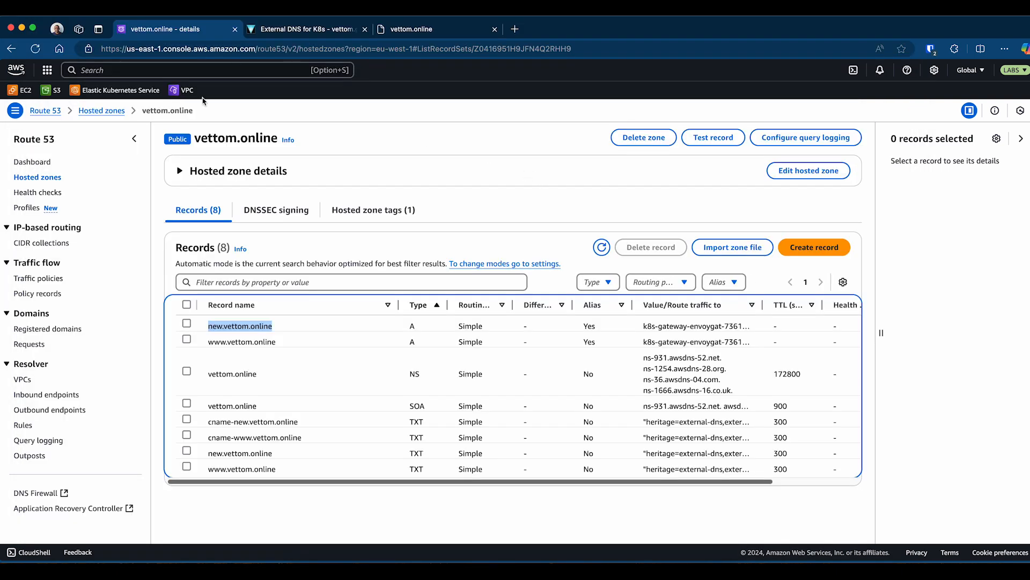
# Show the ext-dns.jpg closing graphic of EKS, External DNS and Route 53.
pyautogui.click(601, 247)
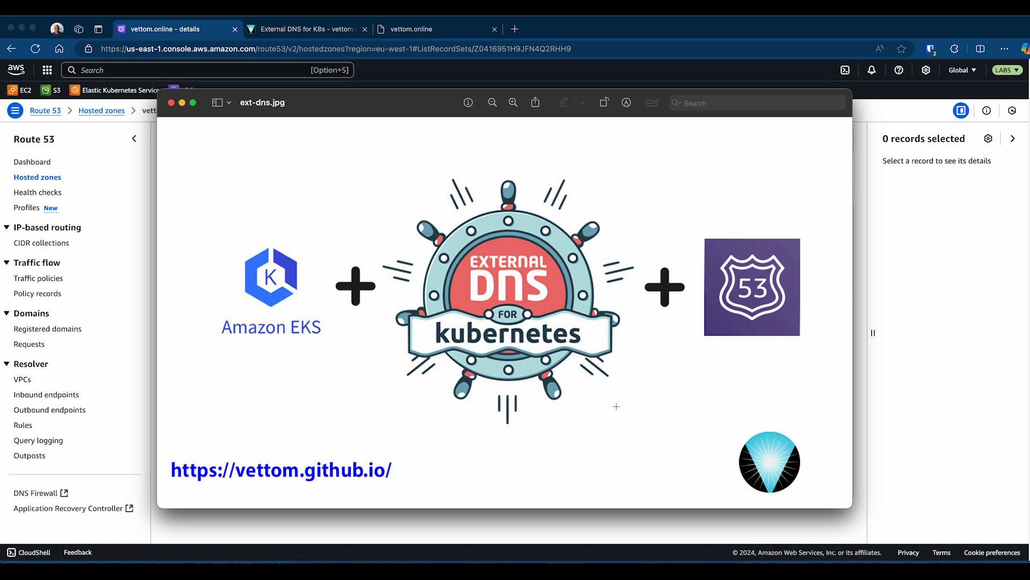
pyautogui.moveTo(446, 561)
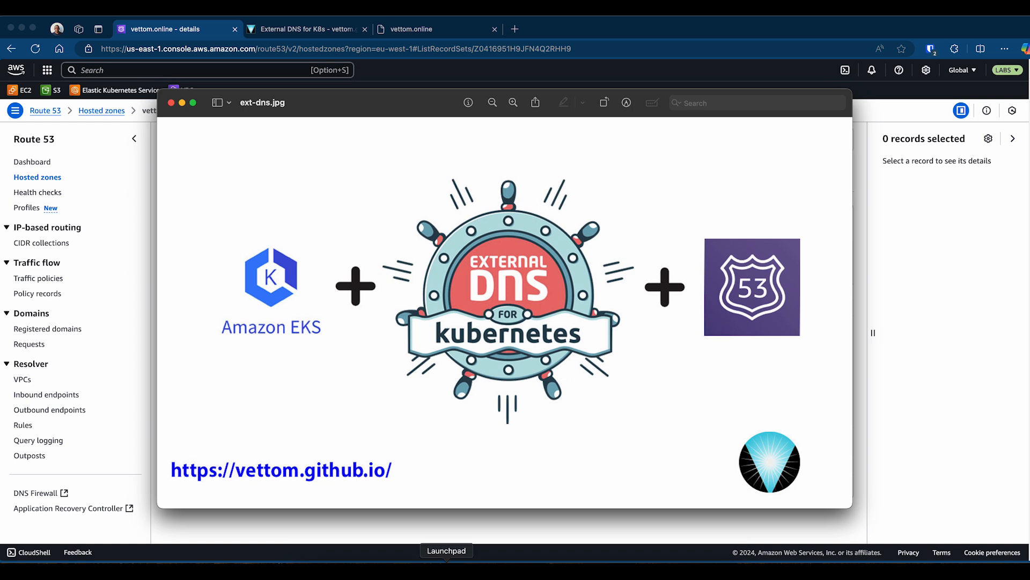